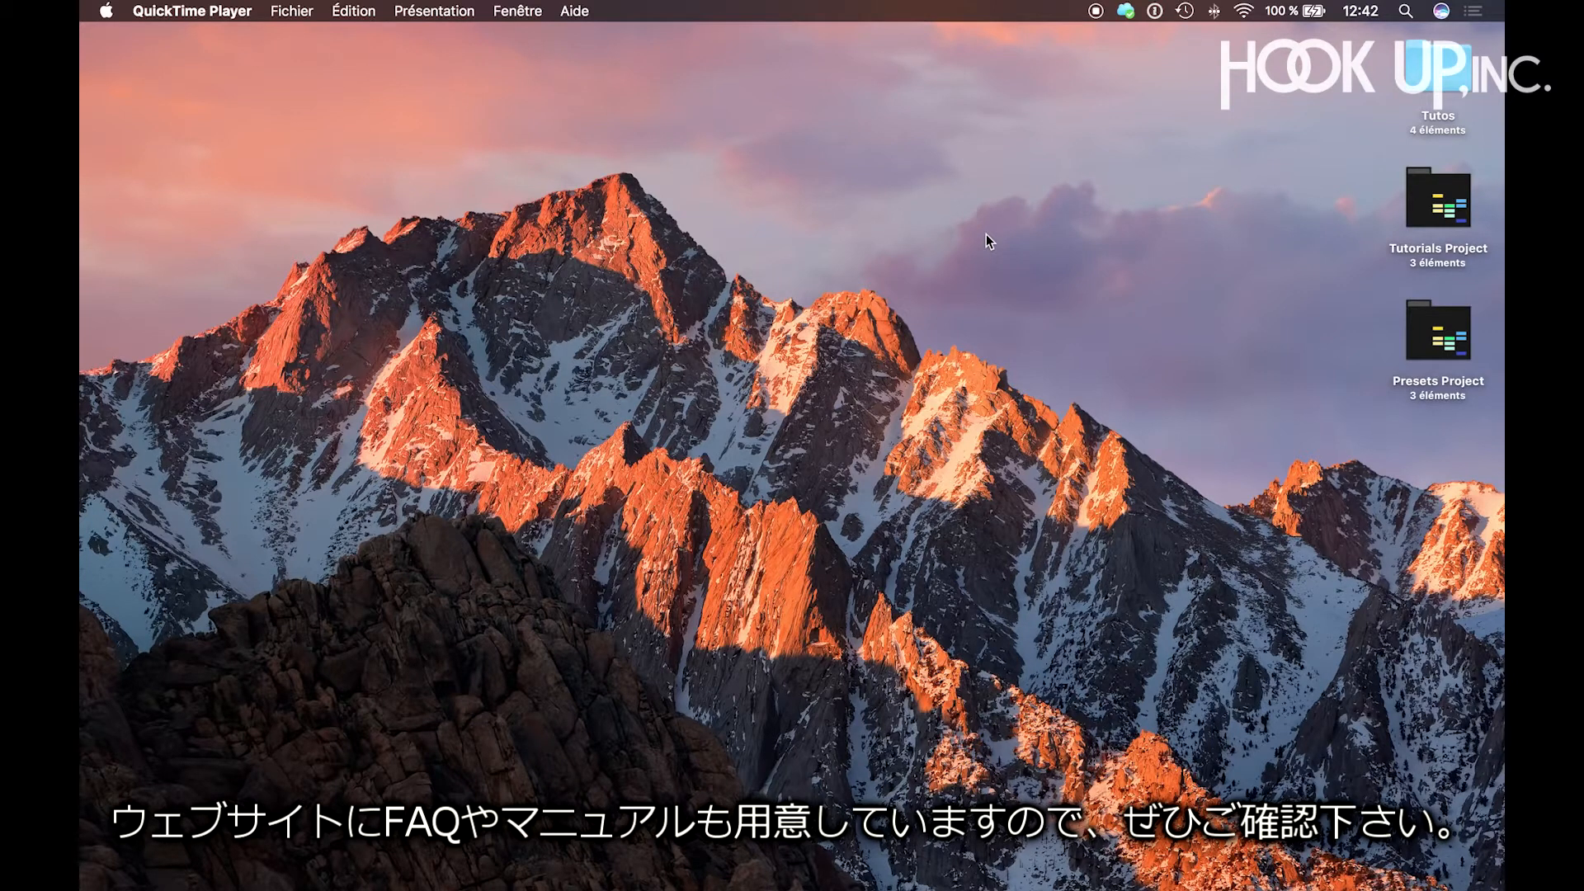
Launch Tutorials.als from the Tutorials Project folder on the desktop.
{"action": "double_click", "coordinate": [1437, 196]}
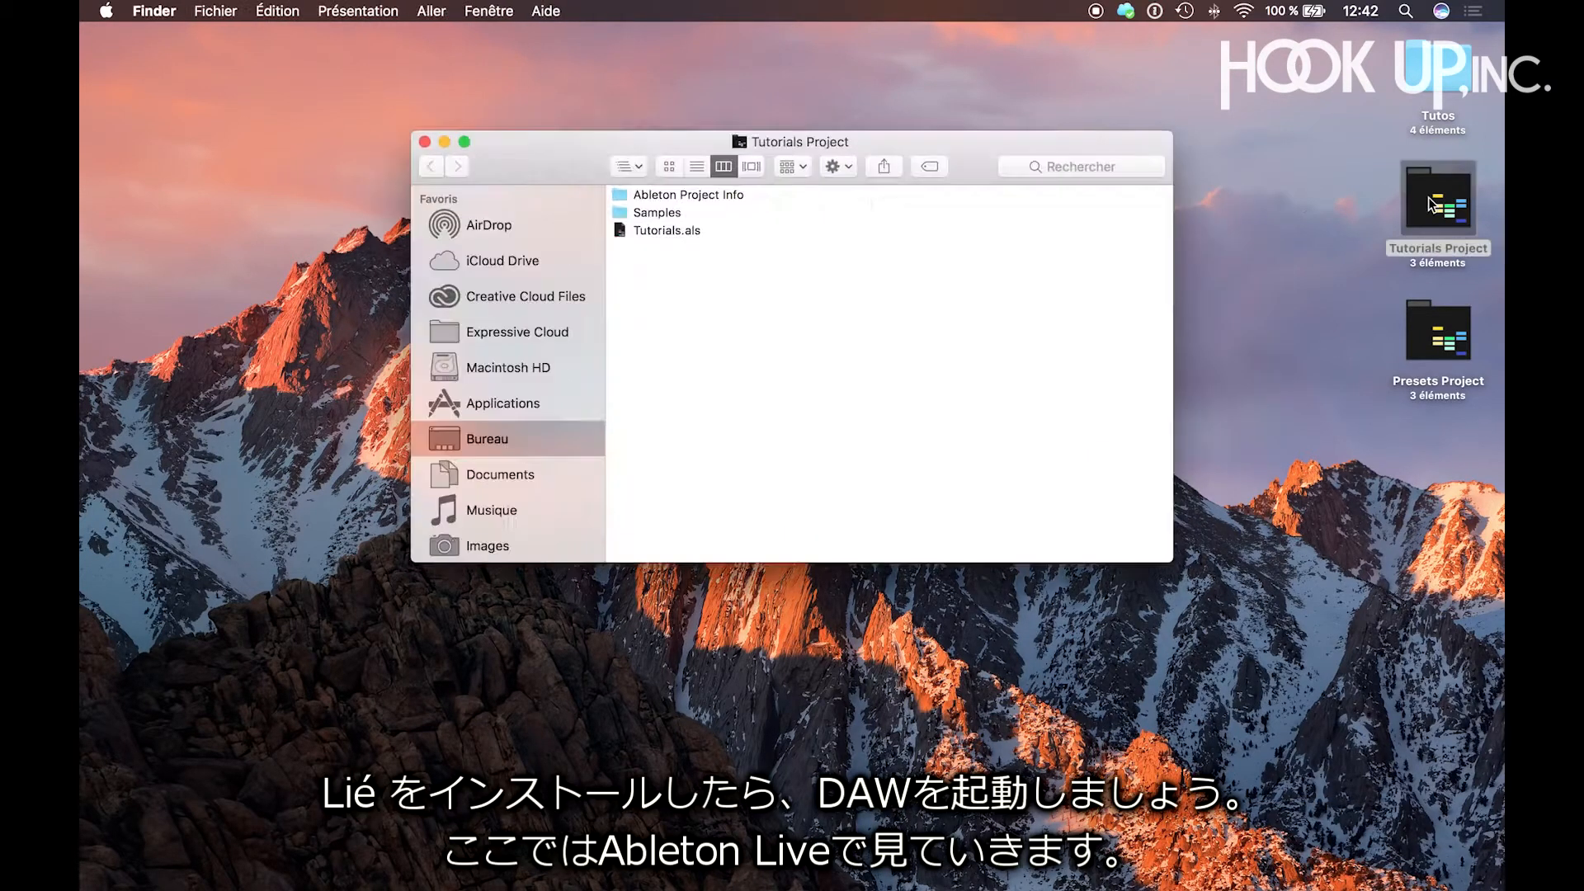
{"action": "left_click", "coordinate": [667, 231]}
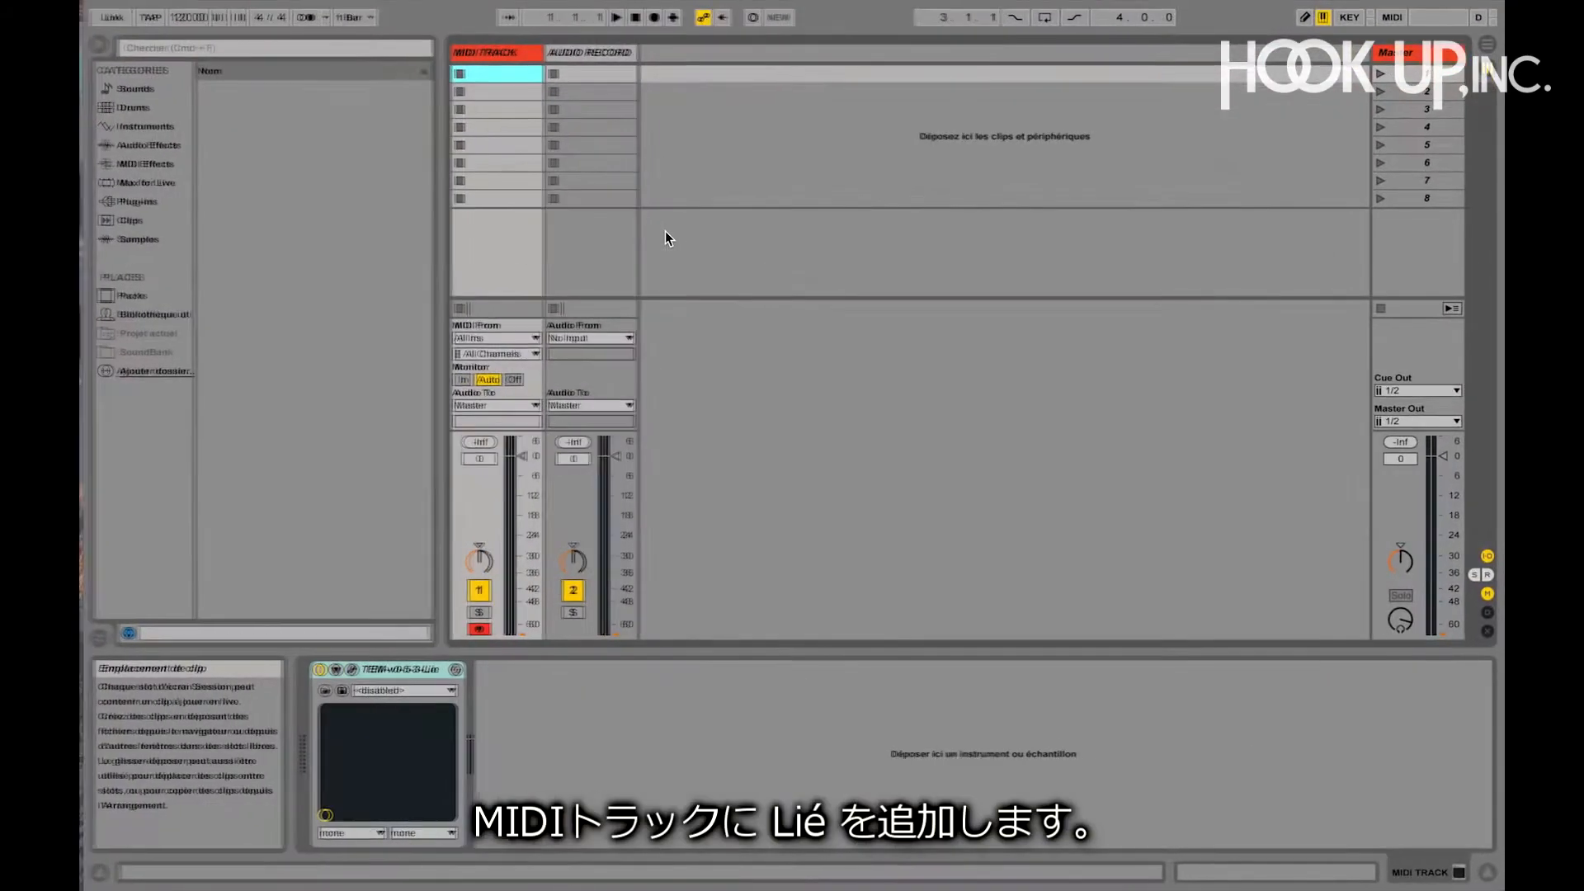
Show the Plug-ins browser and bring up Lié's plug-in window from its device.
{"action": "left_click", "coordinate": [134, 202]}
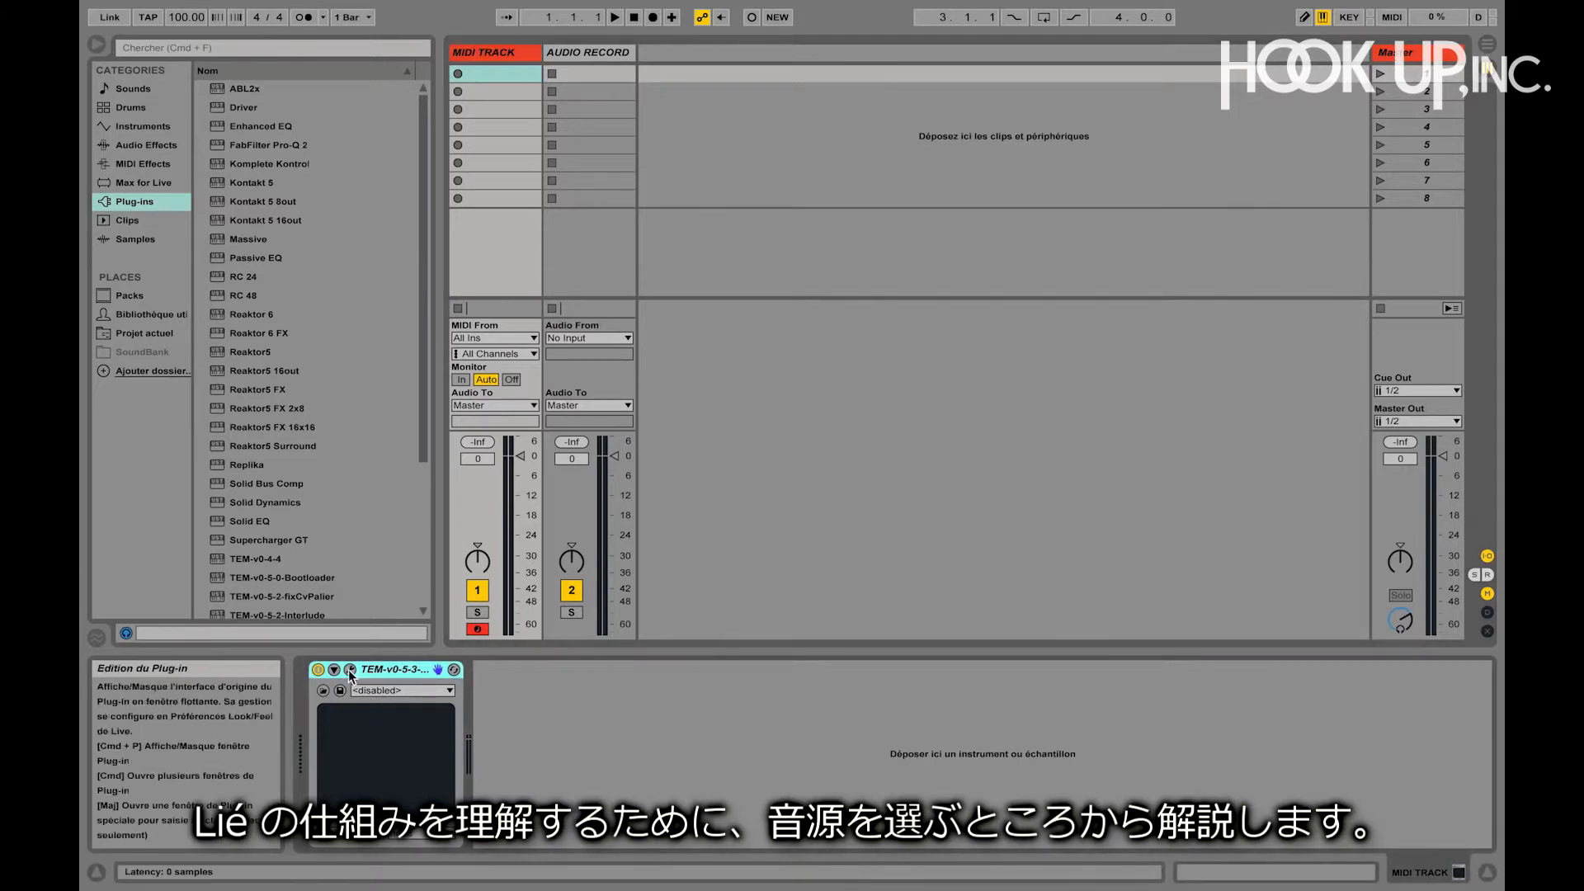
{"action": "left_click", "coordinate": [349, 670]}
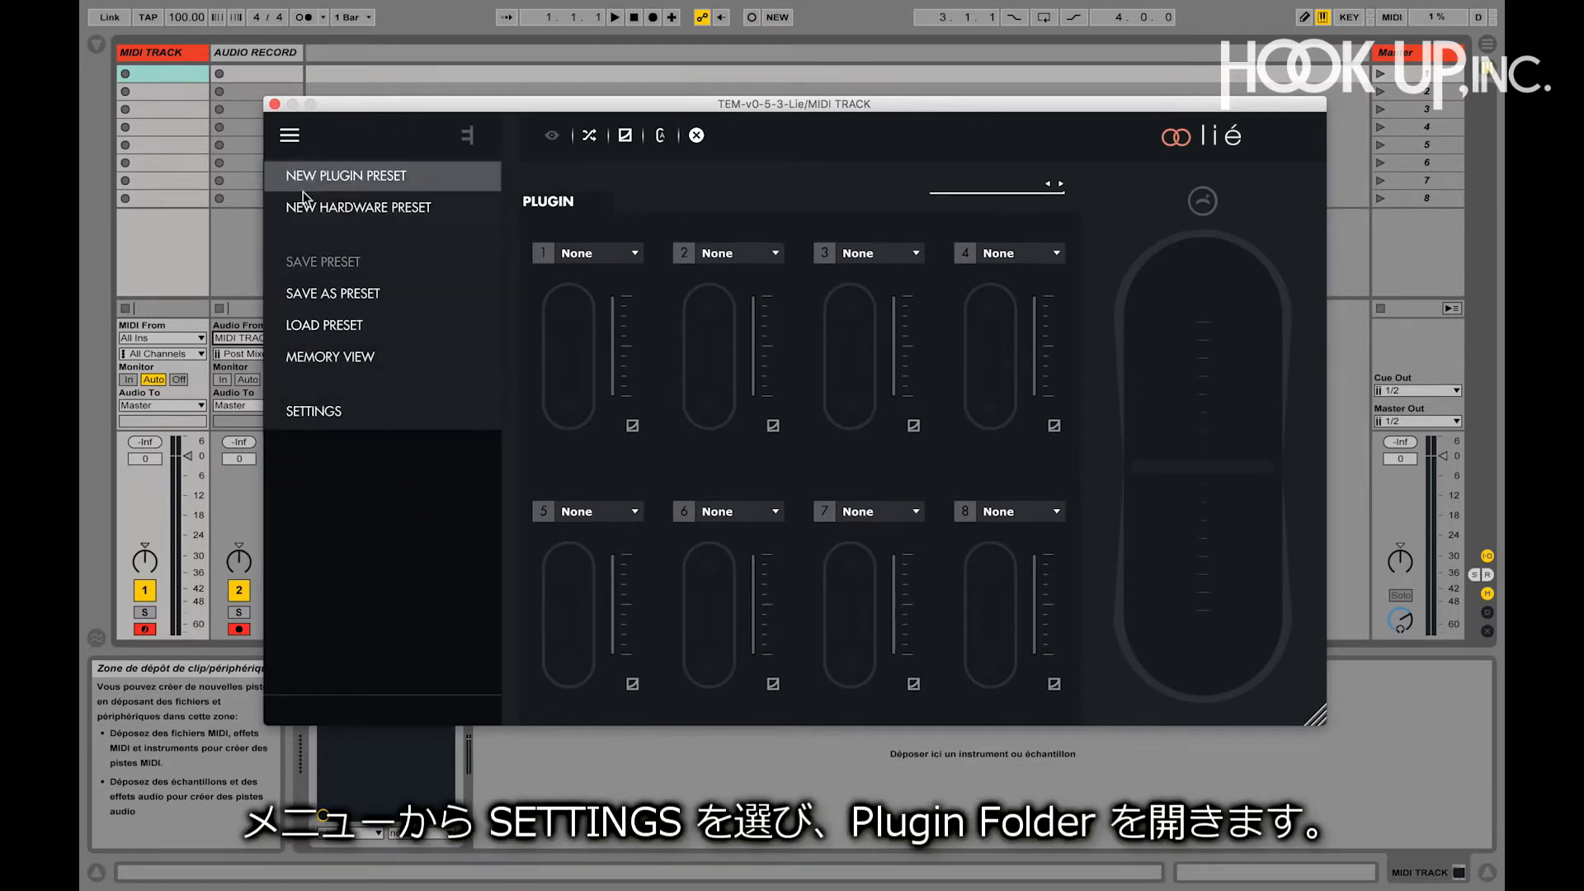
From Lié's settings, run a scan of the plug-in folders for new or updated VSTs.
{"action": "left_click", "coordinate": [313, 410]}
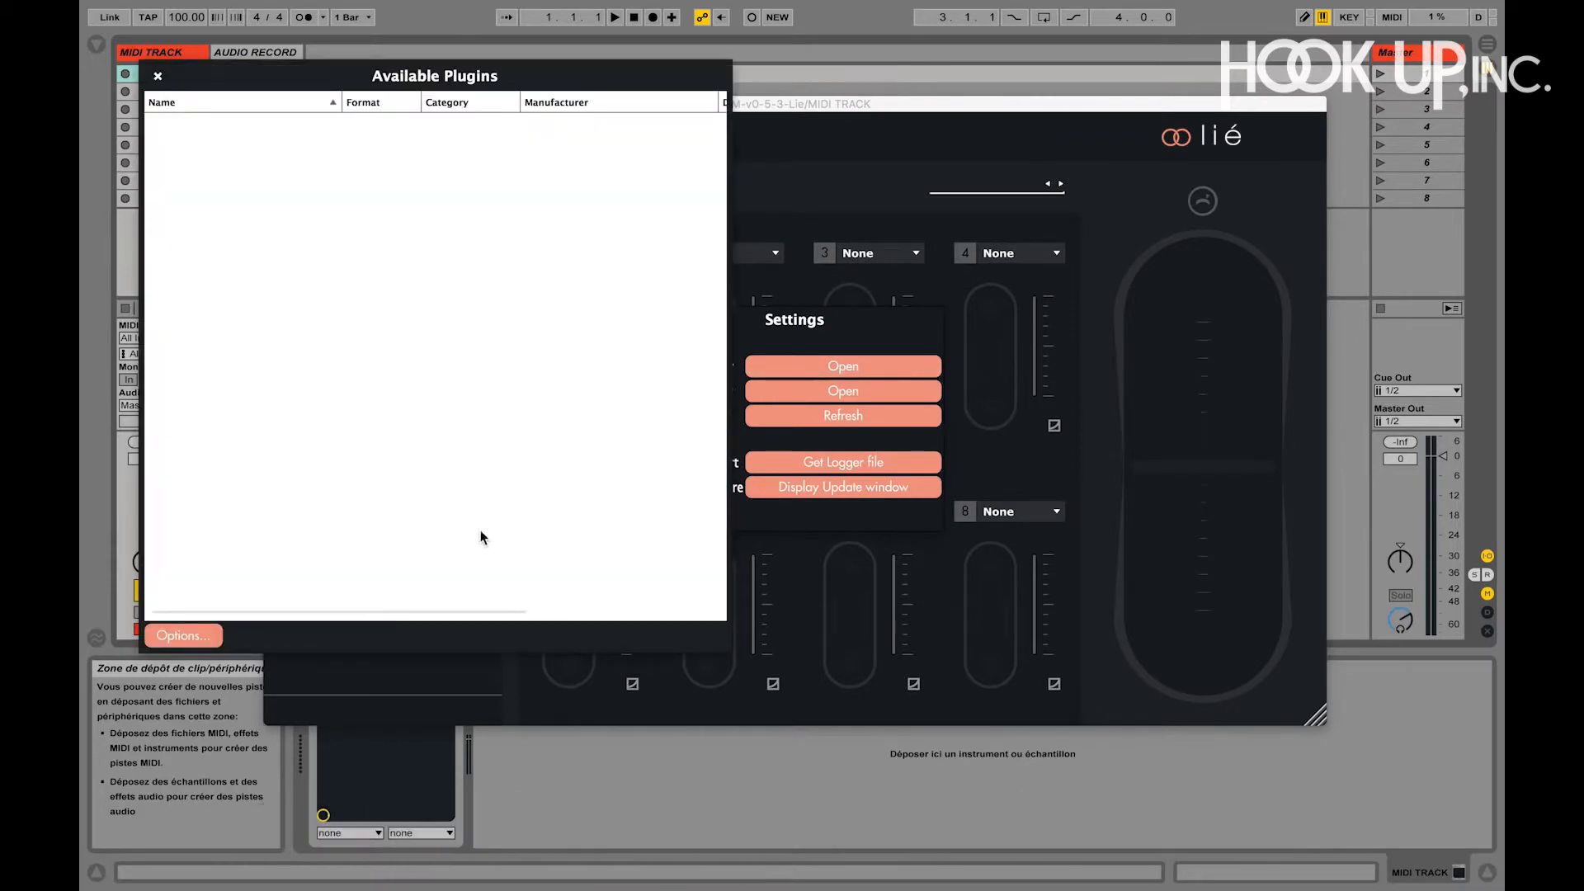
{"action": "left_click", "coordinate": [181, 636]}
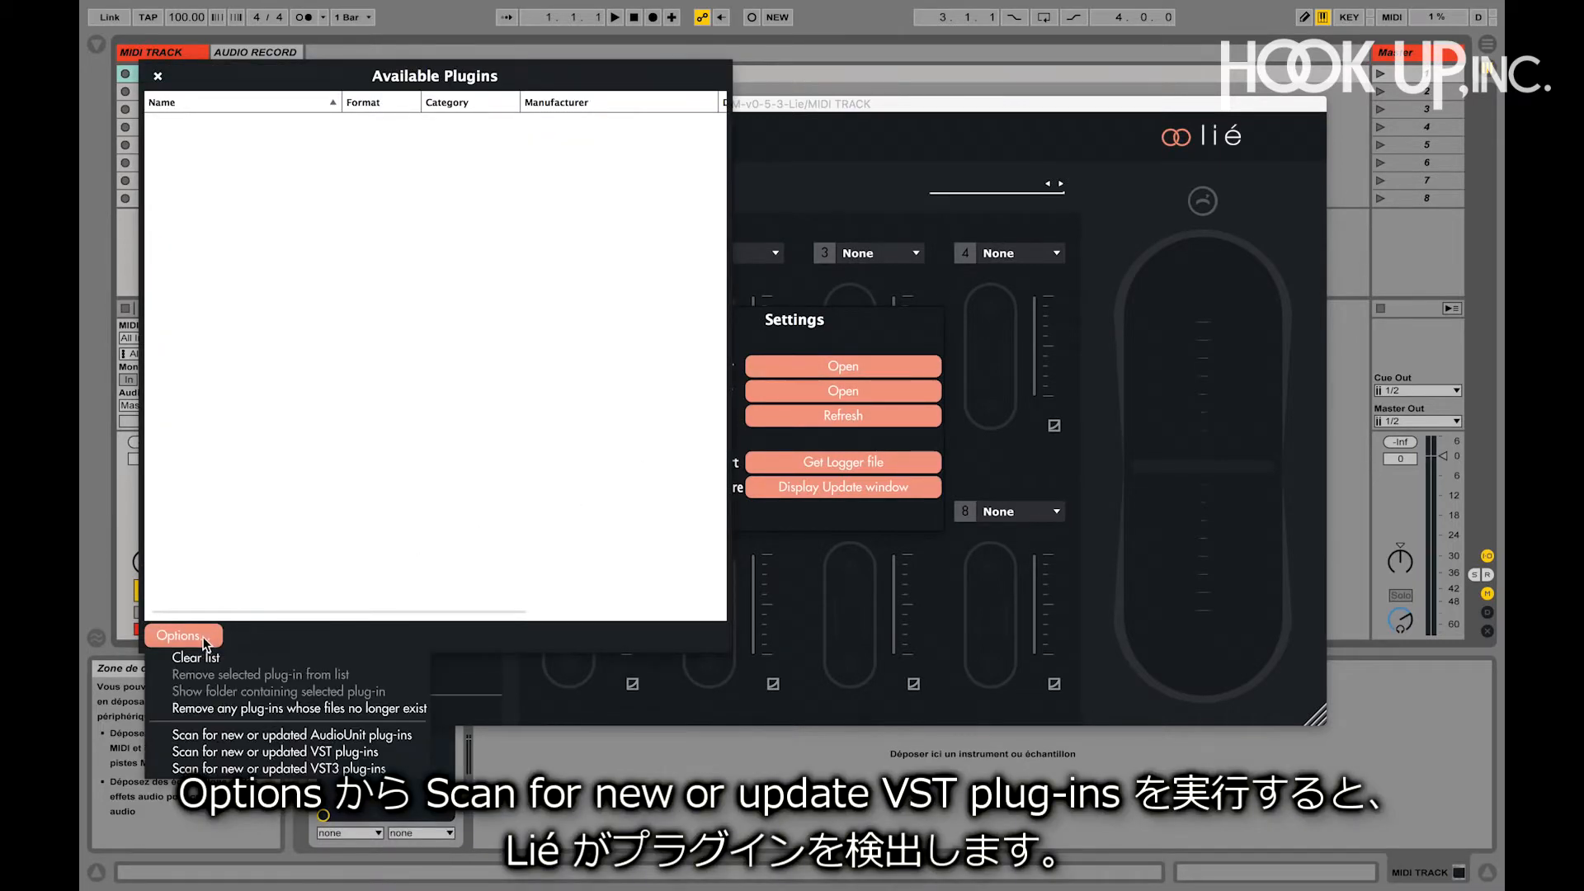
{"action": "mouse_move", "coordinate": [272, 753]}
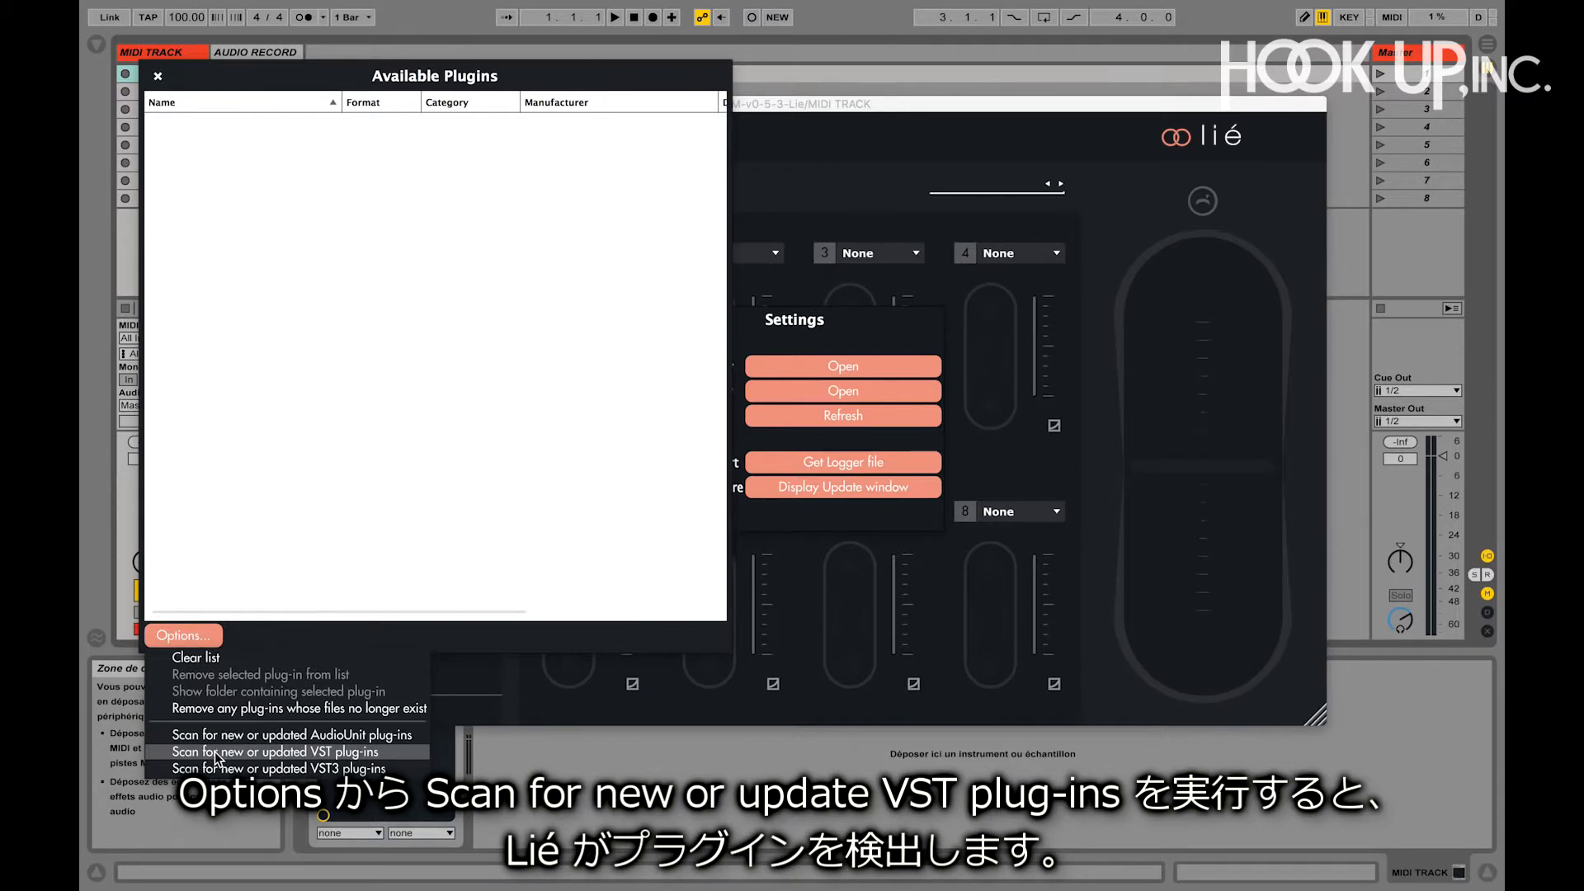
{"action": "left_click", "coordinate": [276, 752]}
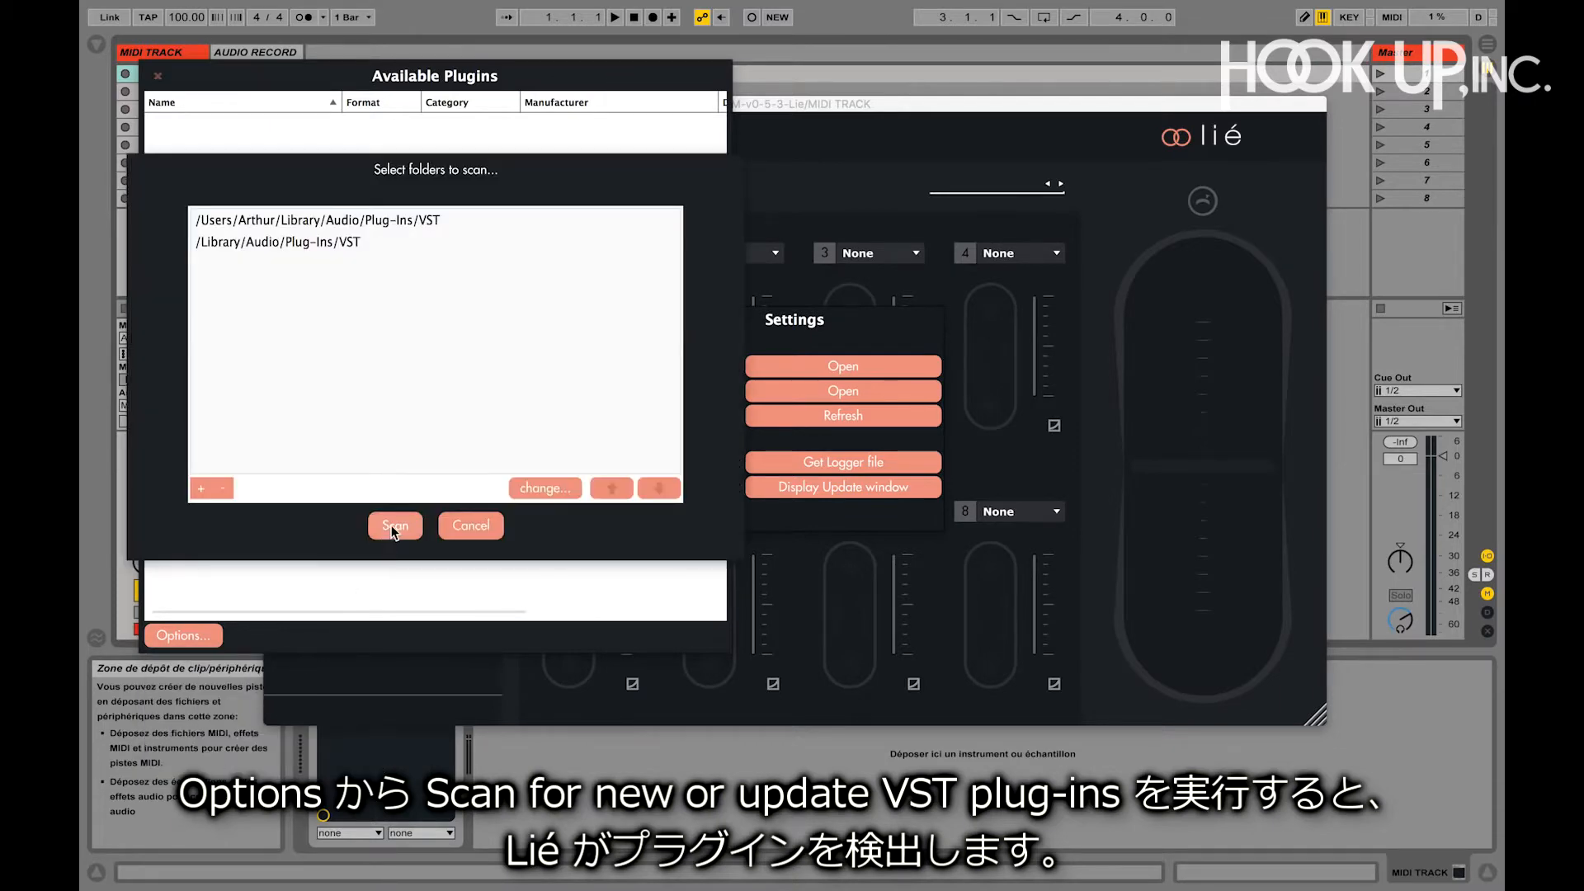
{"action": "left_click", "coordinate": [394, 525]}
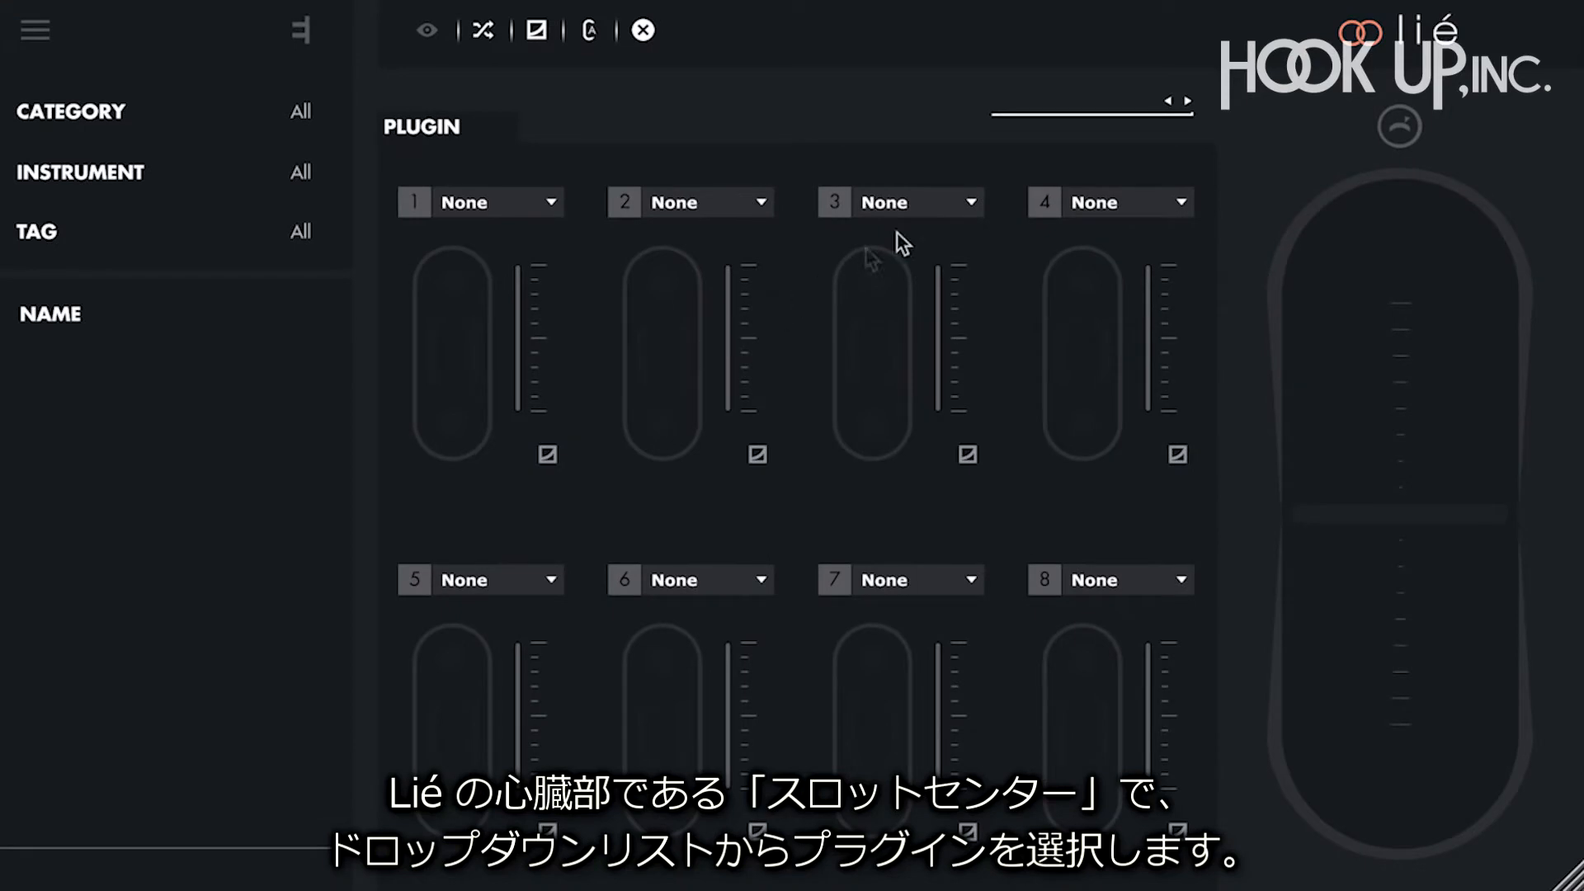
Choose Reaktor5 as the hosted plug-in in Lié's slot center selector.
{"action": "left_click", "coordinate": [1155, 201]}
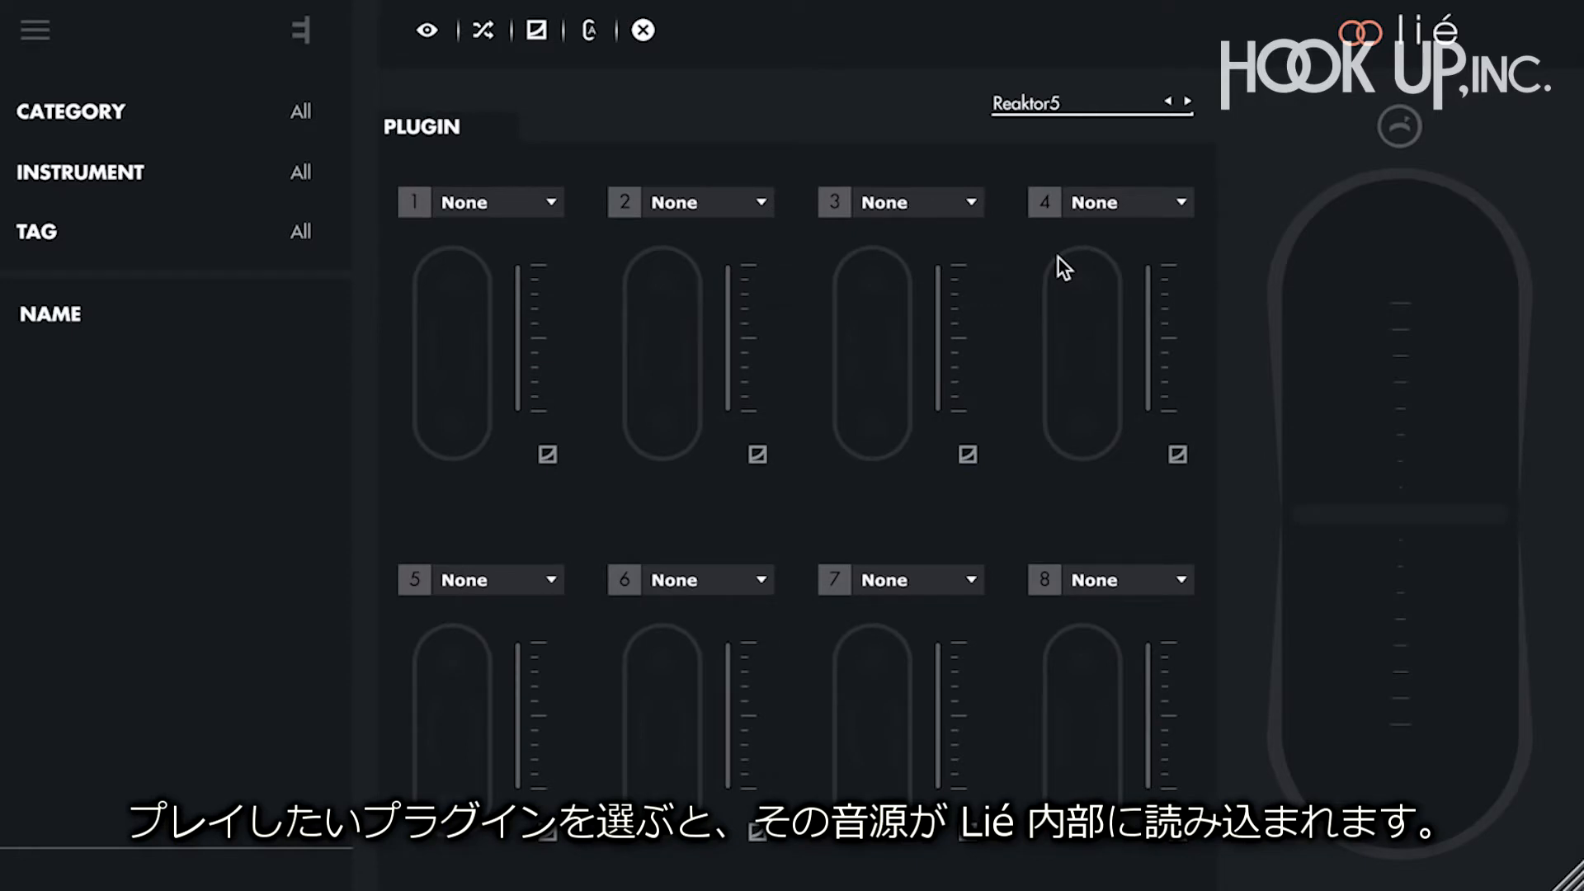
{"action": "mouse_move", "coordinate": [594, 124]}
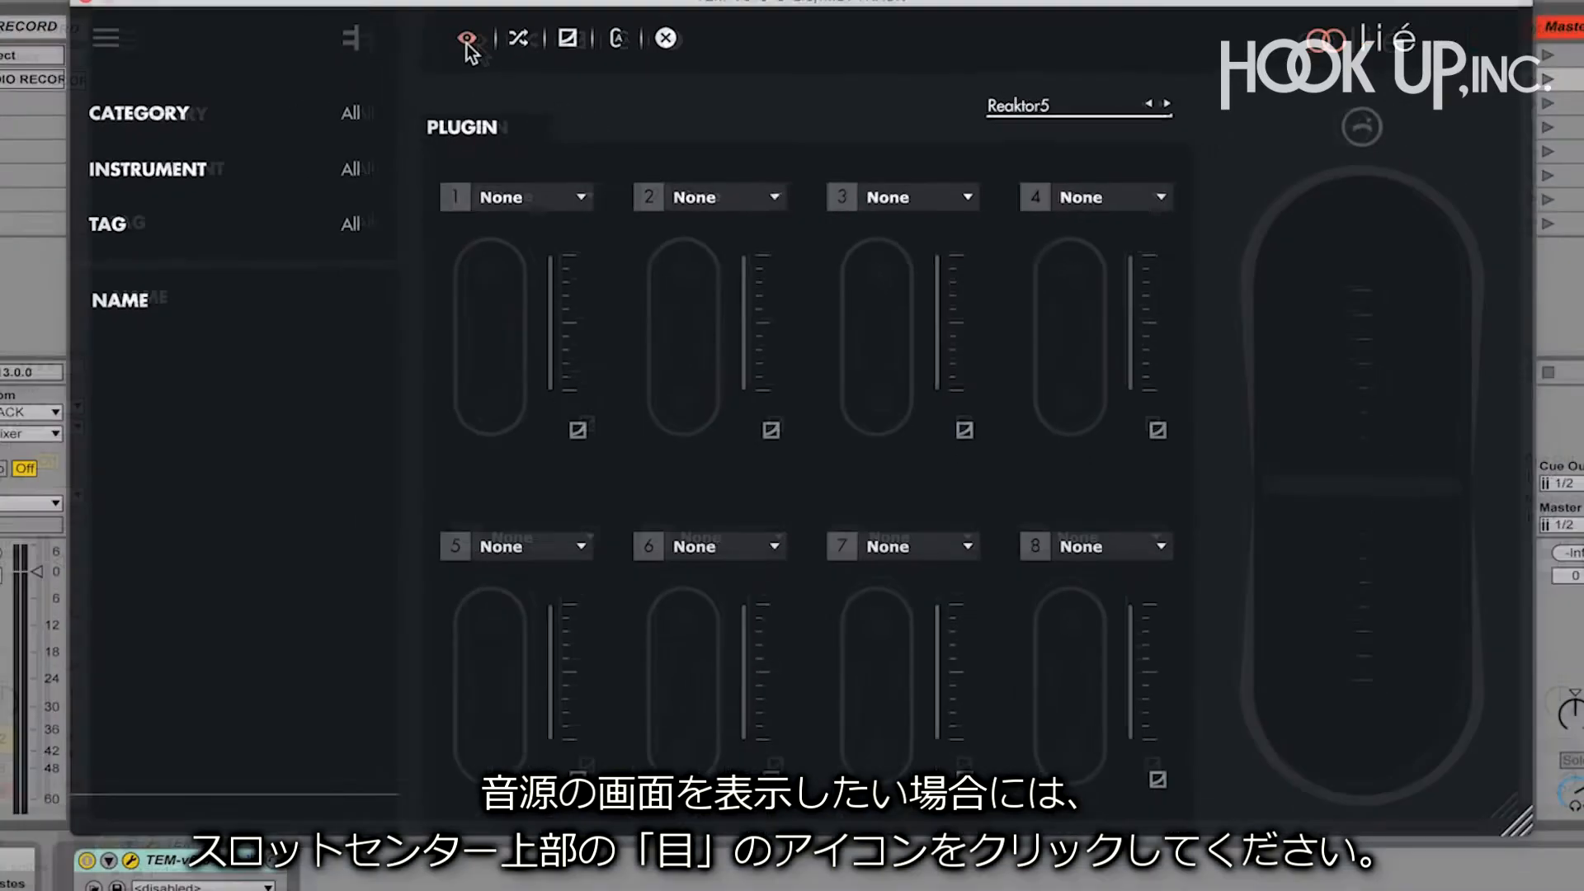
Show Reaktor's interface and load the Monark ensemble from the Factory library.
{"action": "left_click", "coordinate": [464, 38]}
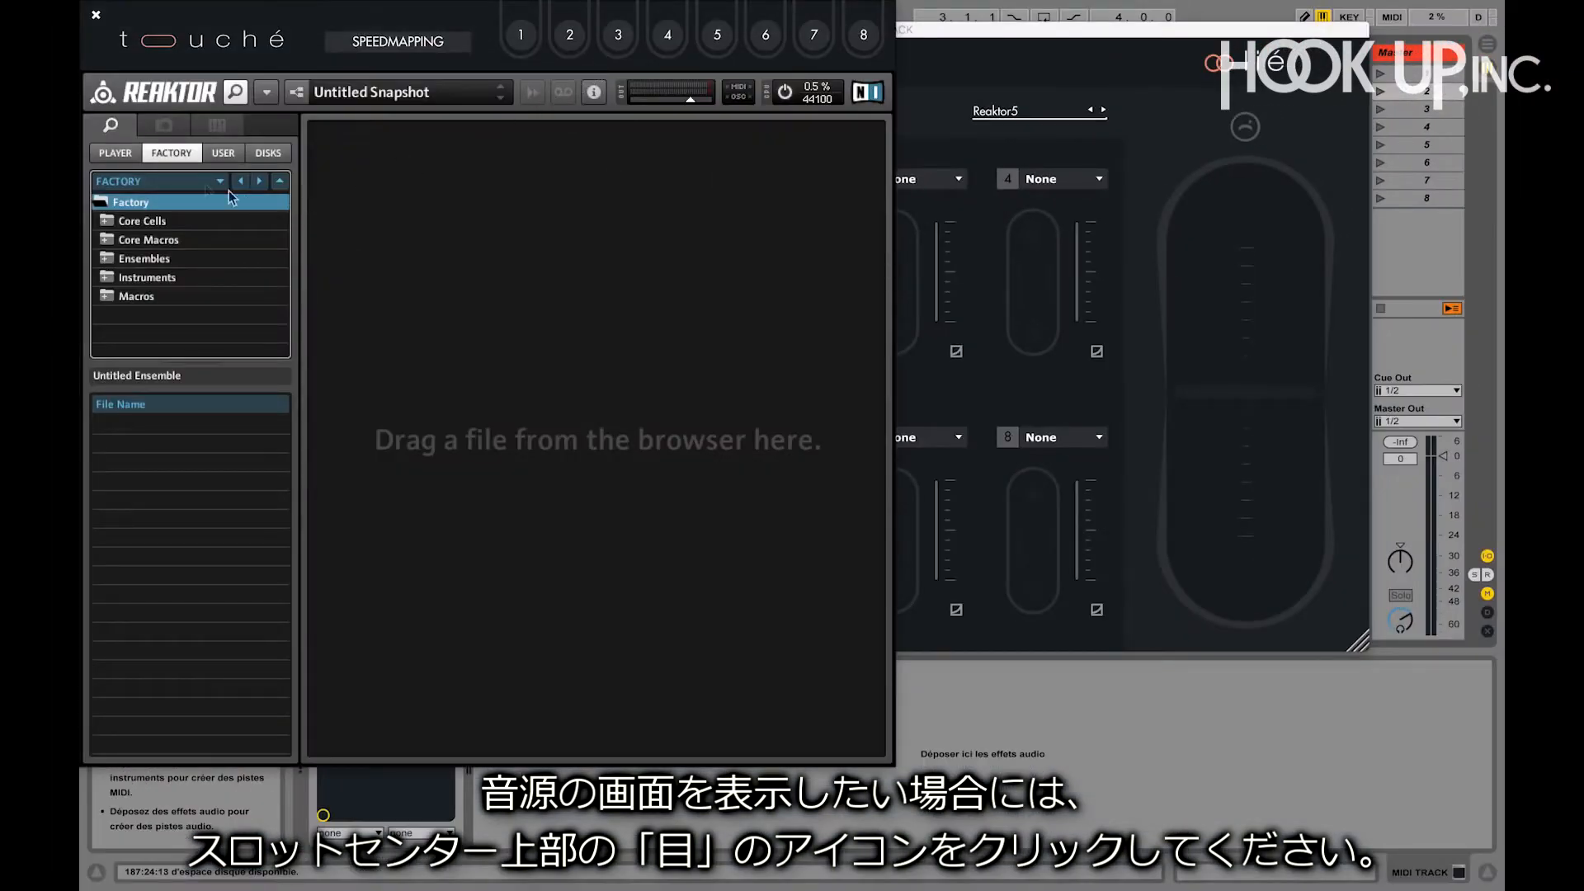
{"action": "left_click", "coordinate": [114, 152]}
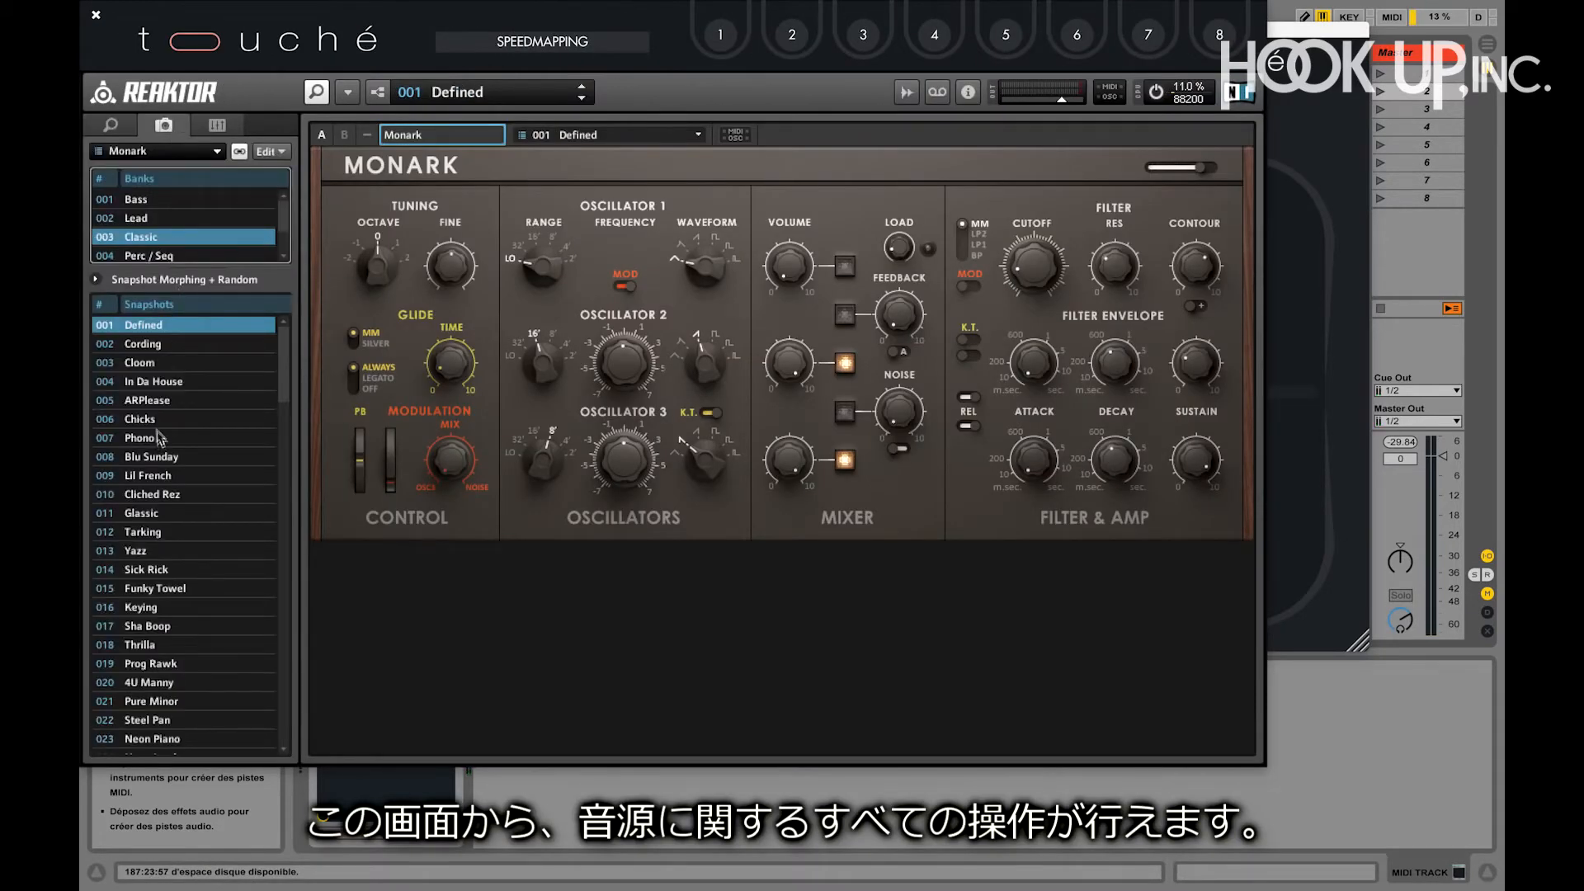
{"action": "left_click", "coordinate": [139, 418]}
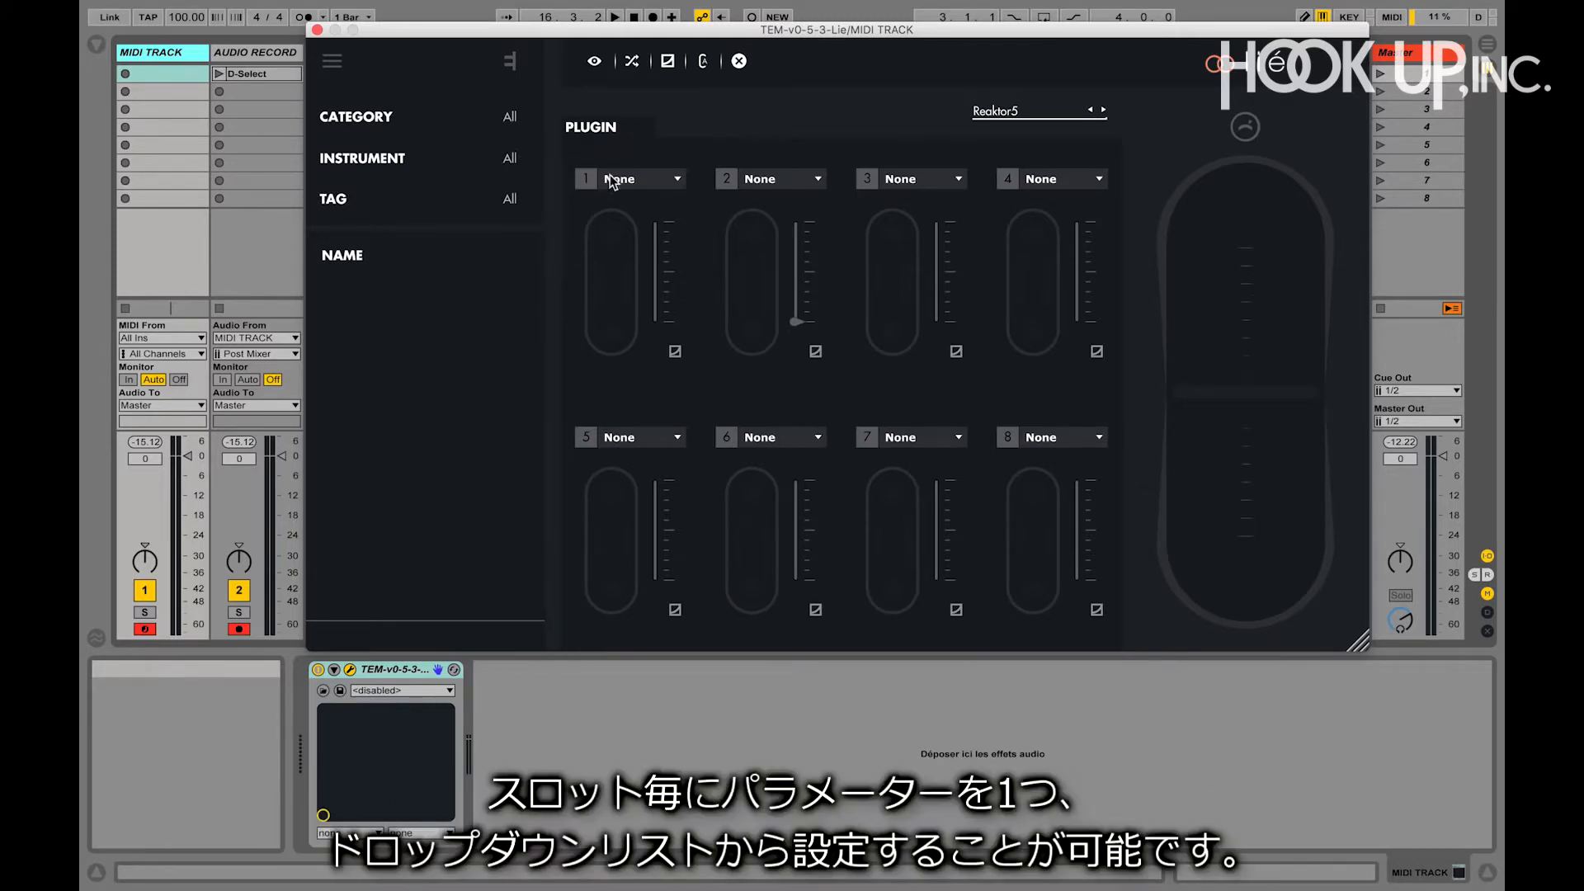
Map slot 1 to Monark's Cutoff and slot 2 to ModWheel via the slot dropdowns.
{"action": "left_click", "coordinate": [640, 178]}
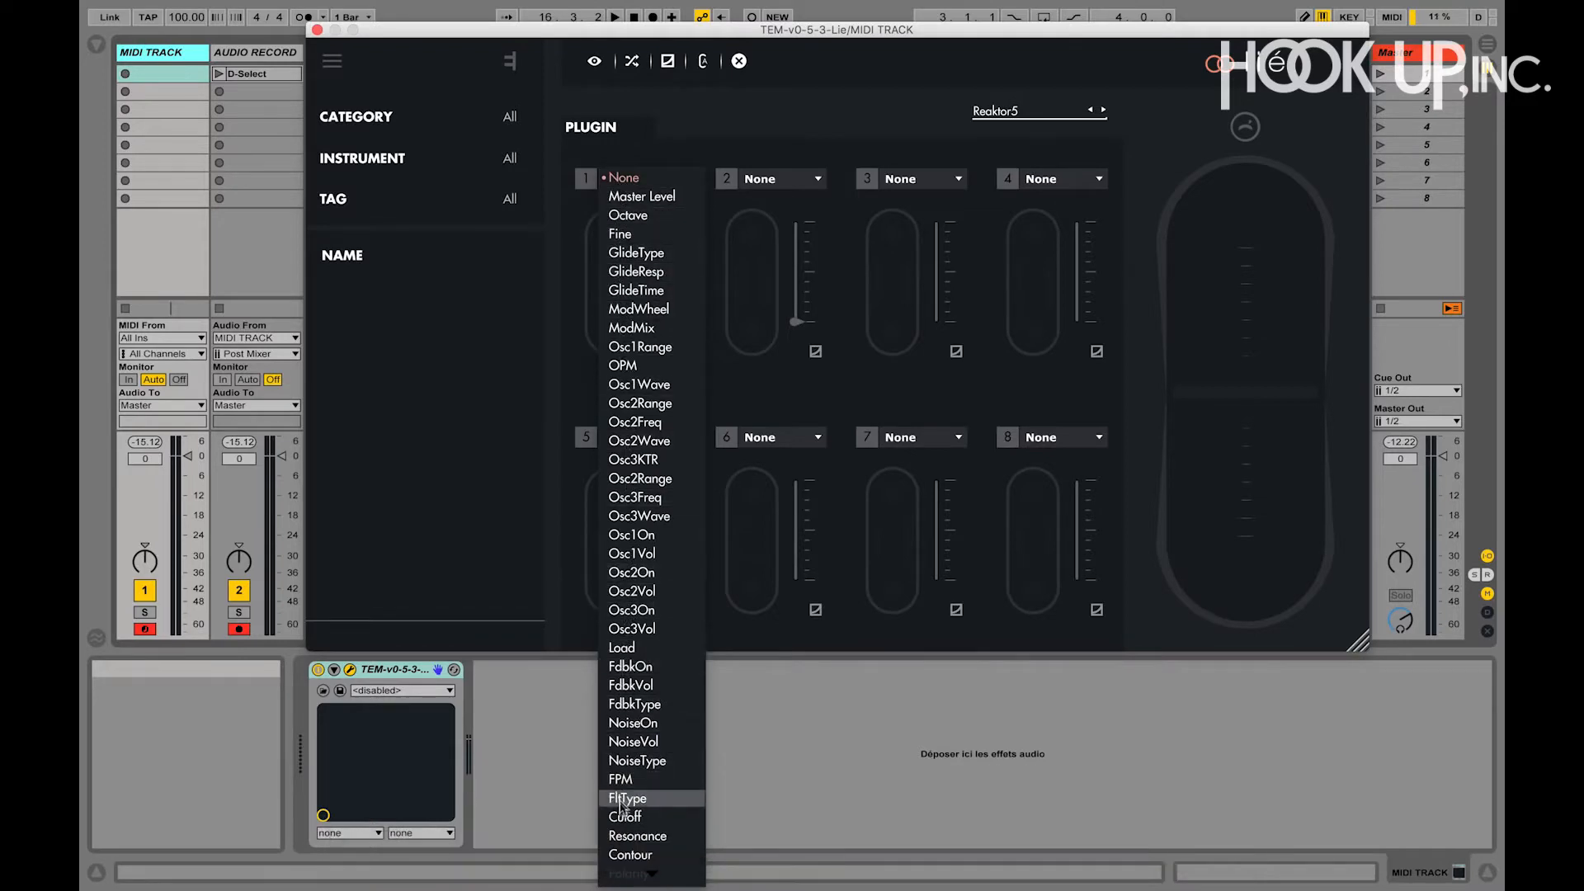
{"action": "left_click", "coordinate": [624, 817]}
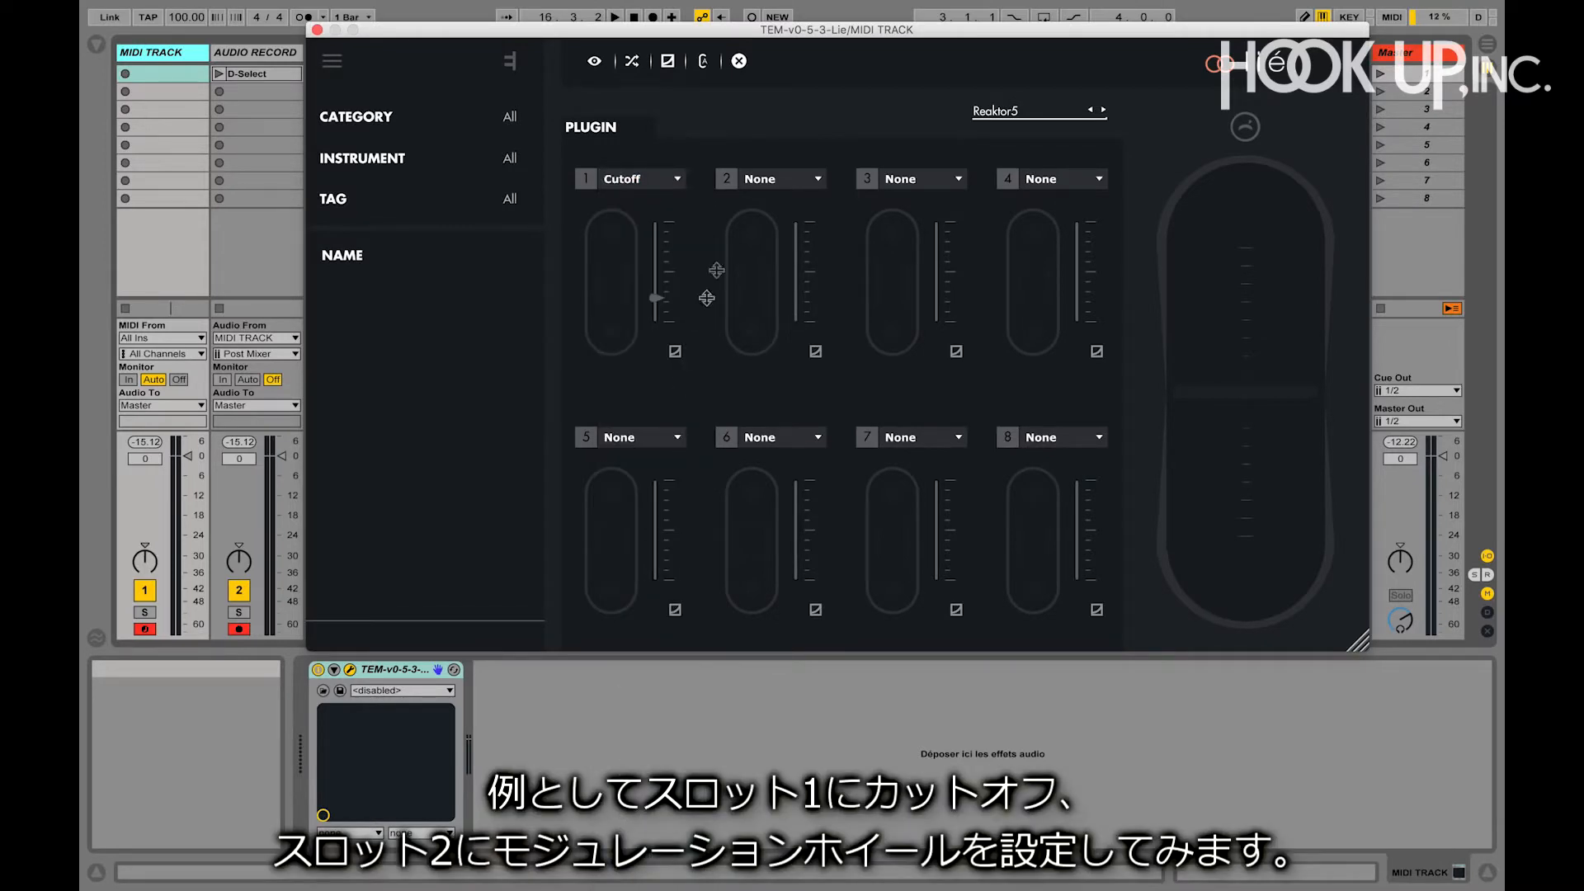
{"action": "left_click", "coordinate": [812, 178]}
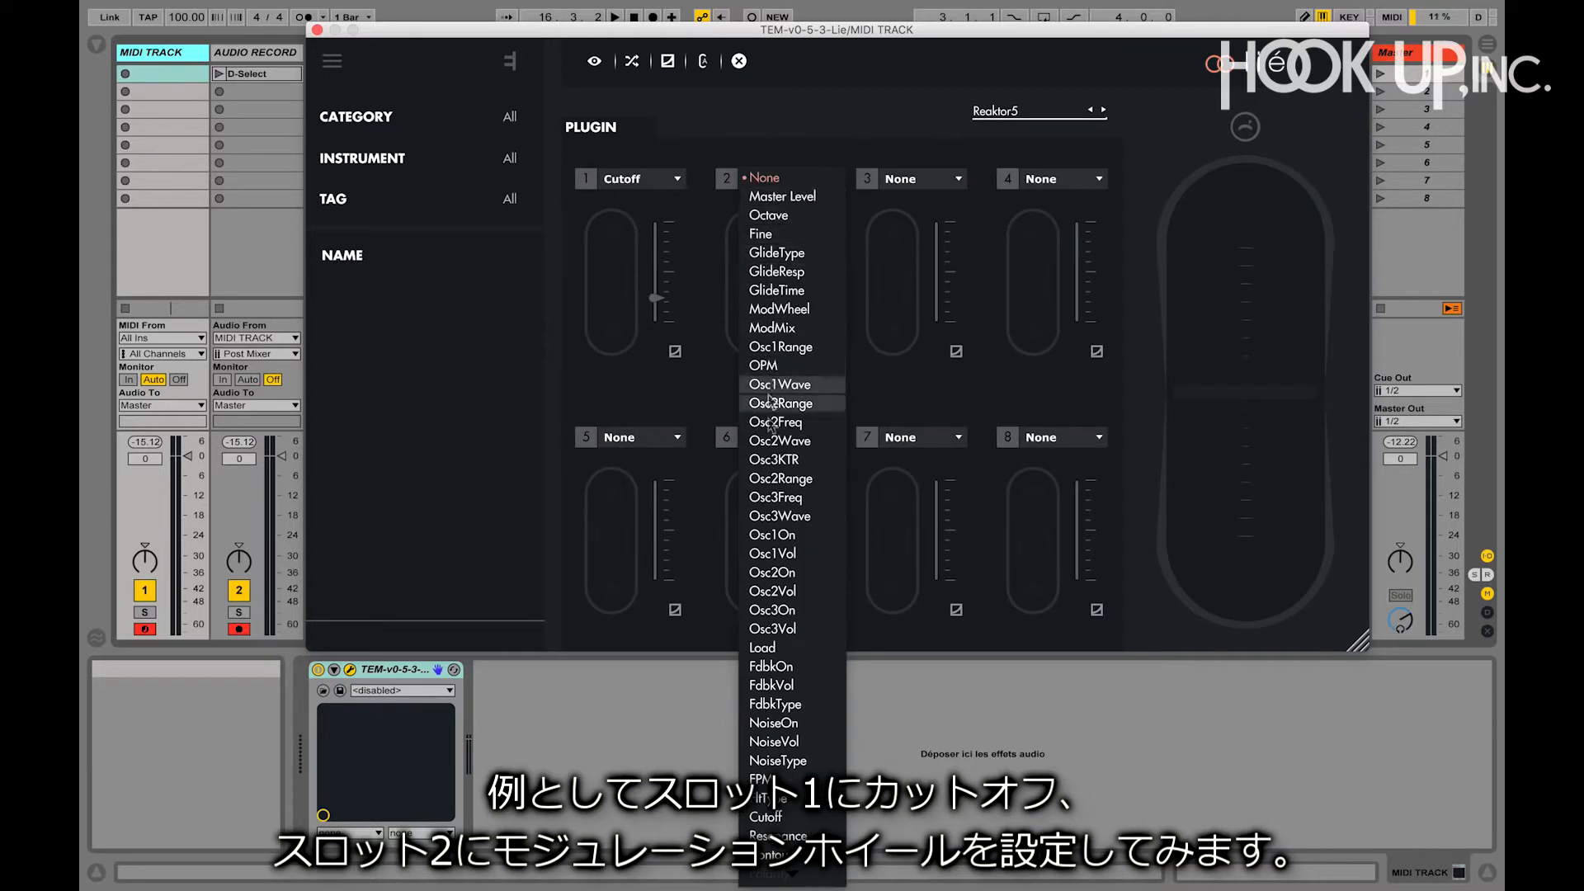
{"action": "mouse_move", "coordinate": [778, 308]}
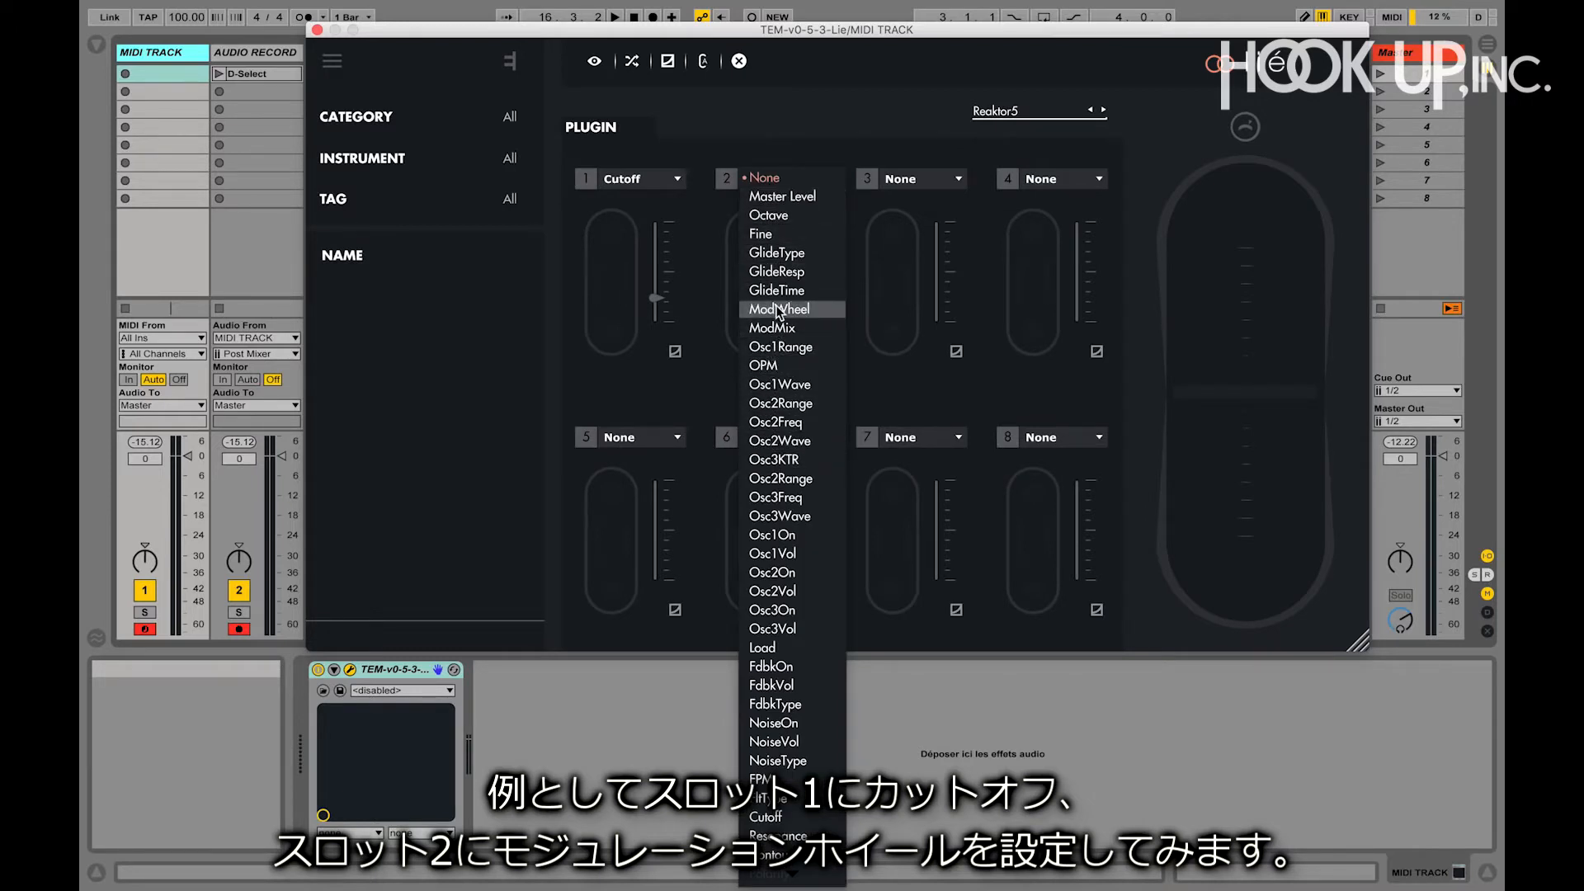
{"action": "left_click", "coordinate": [778, 308]}
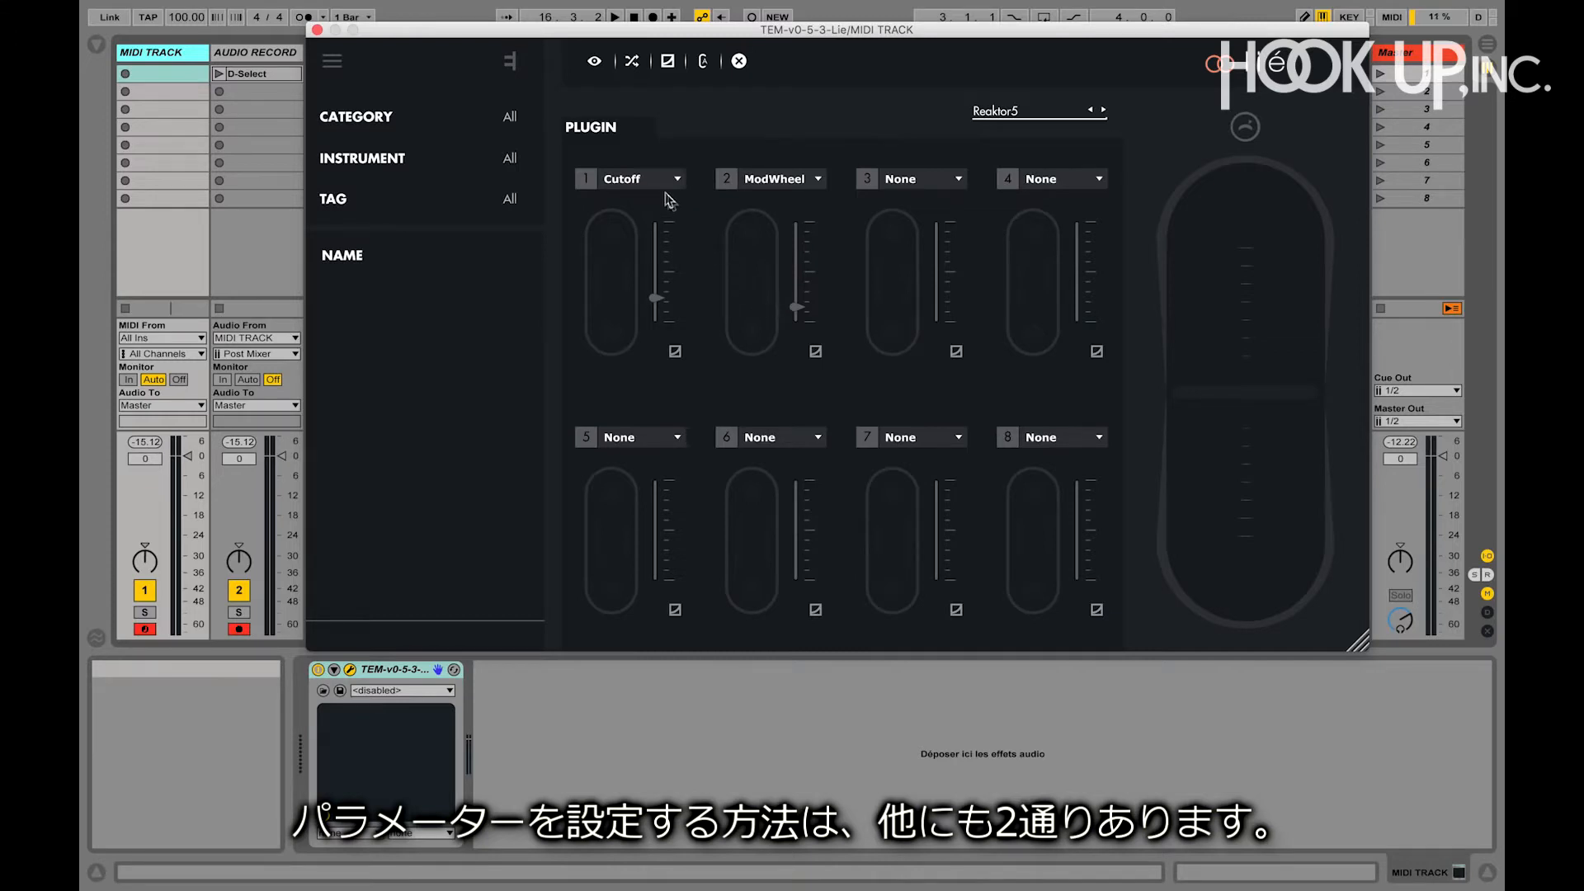
Switch Lié from the slot overview to the Reaktor Monark panel with the touché slot bar.
{"action": "left_click", "coordinate": [642, 178]}
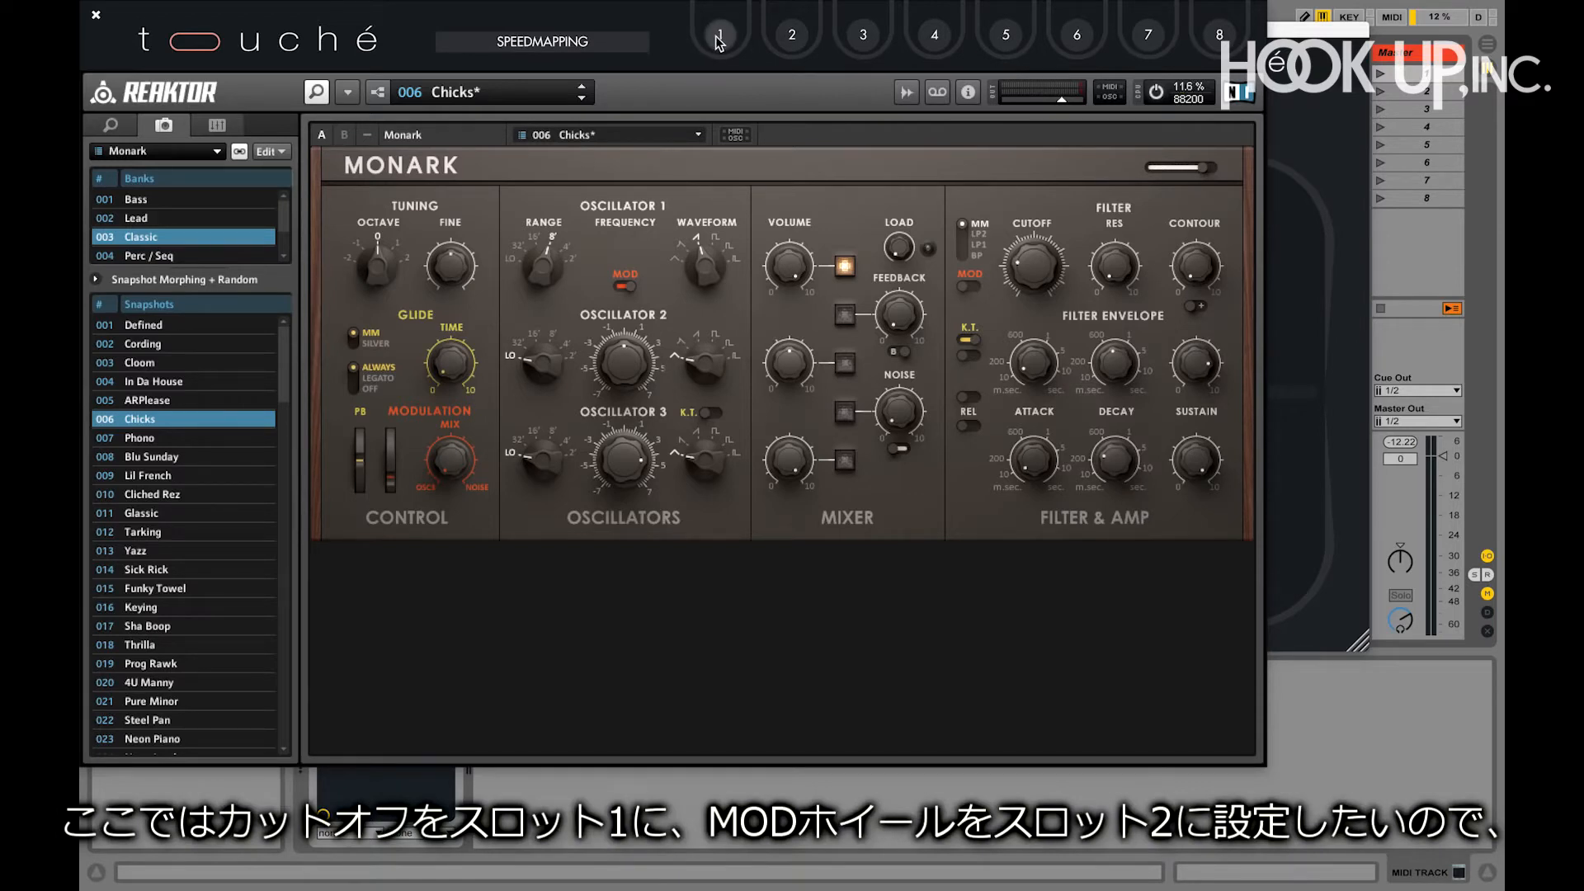
Speedmap the Cutoff knob to slot 1 and the MOD wheel to slot 2.
{"action": "left_click", "coordinate": [719, 33]}
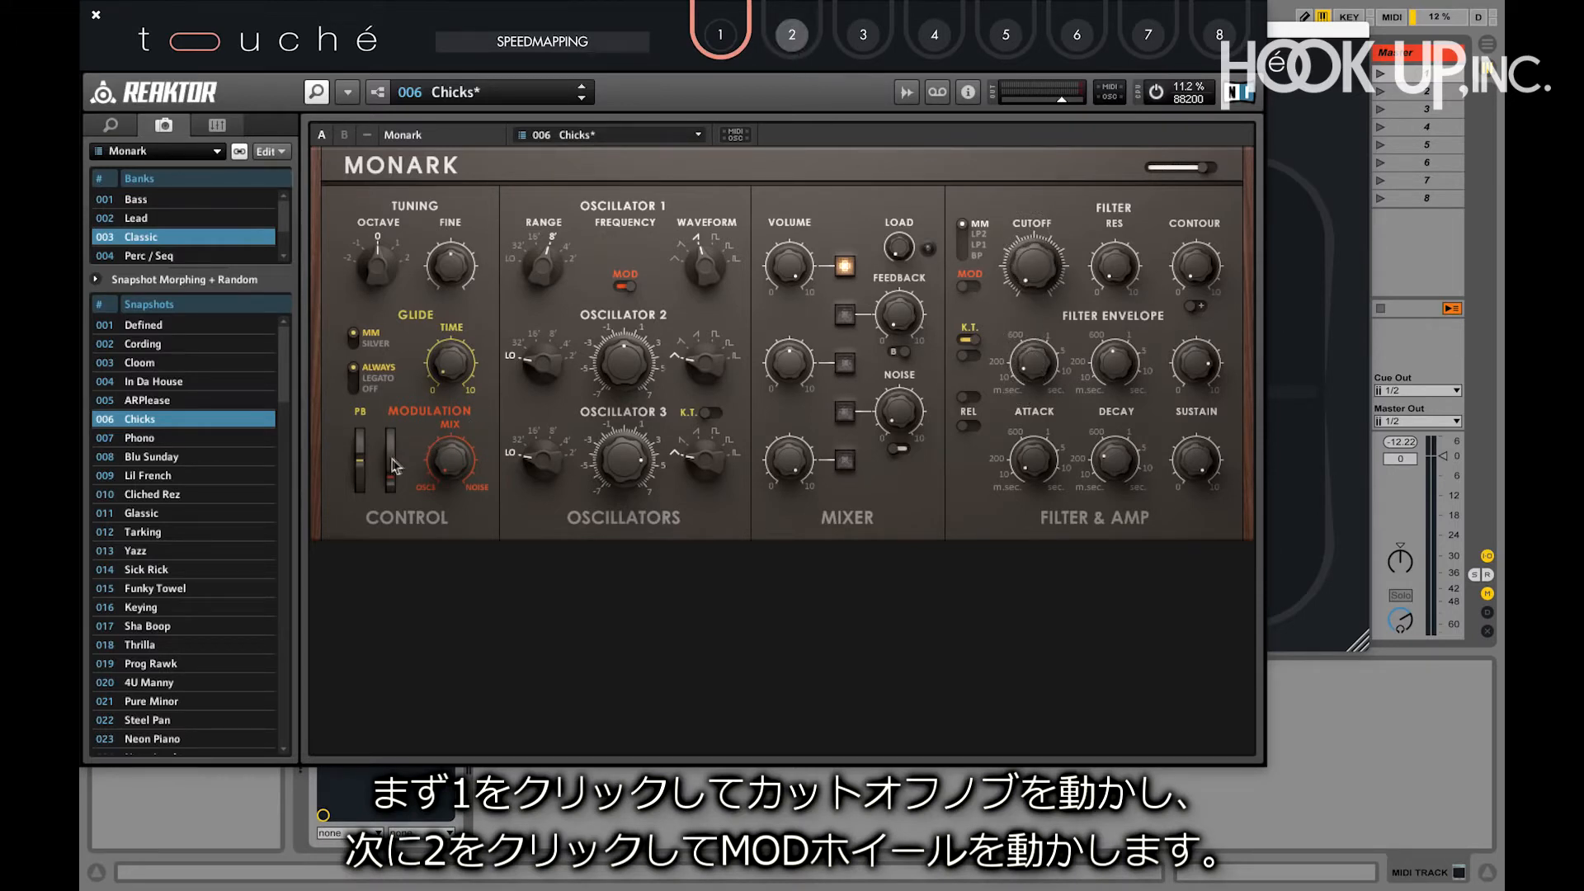
{"action": "left_click", "coordinate": [791, 33]}
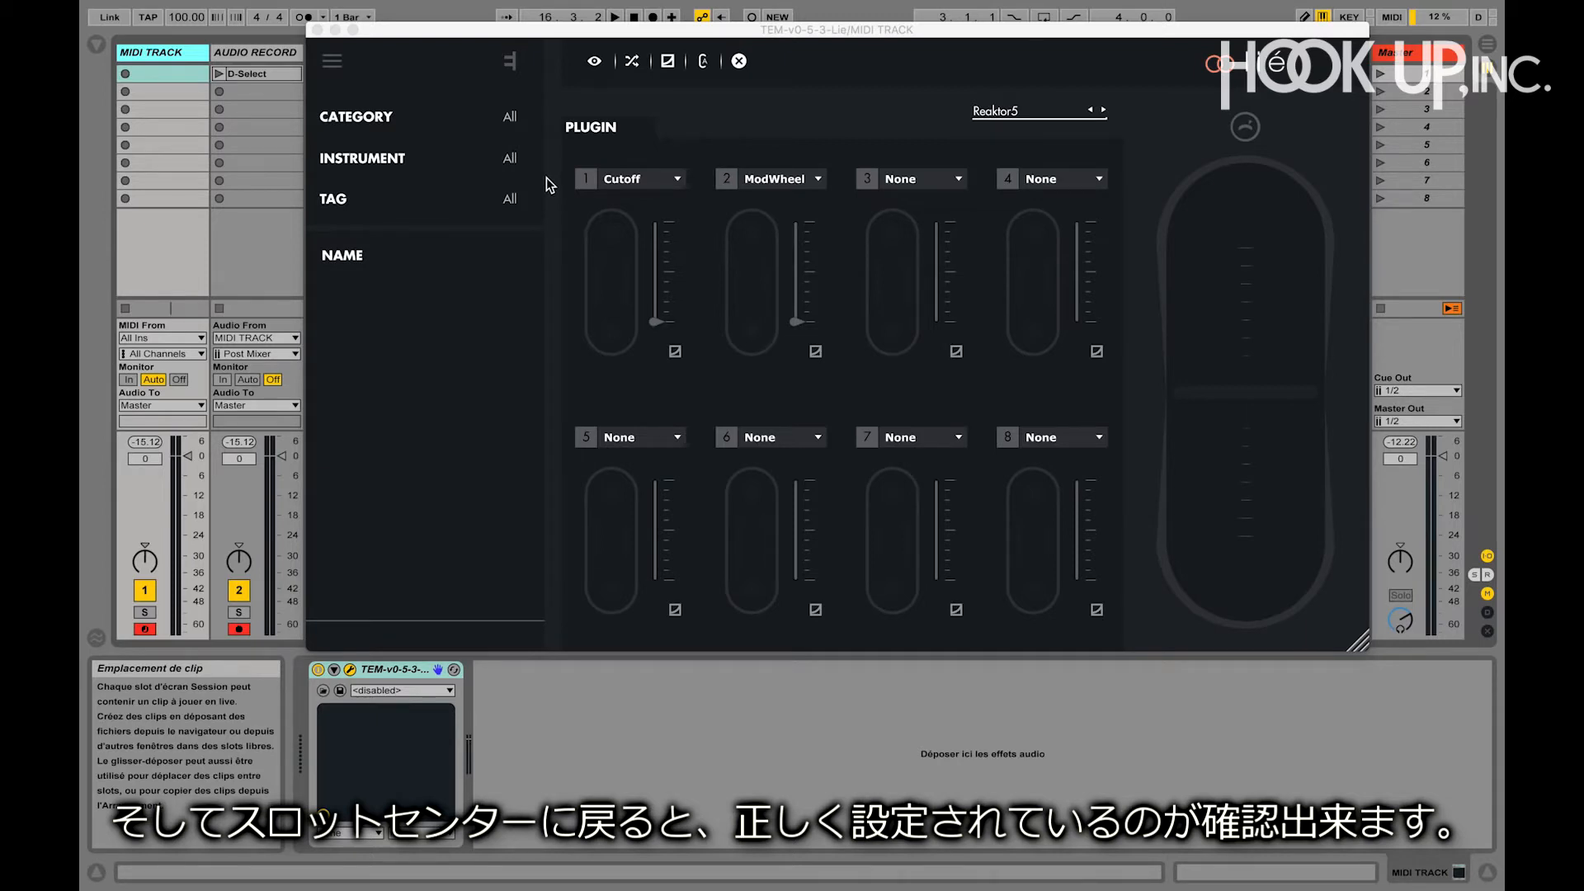
Clear slot 1 back to None and return to the Monark panel.
{"action": "left_click", "coordinate": [630, 178]}
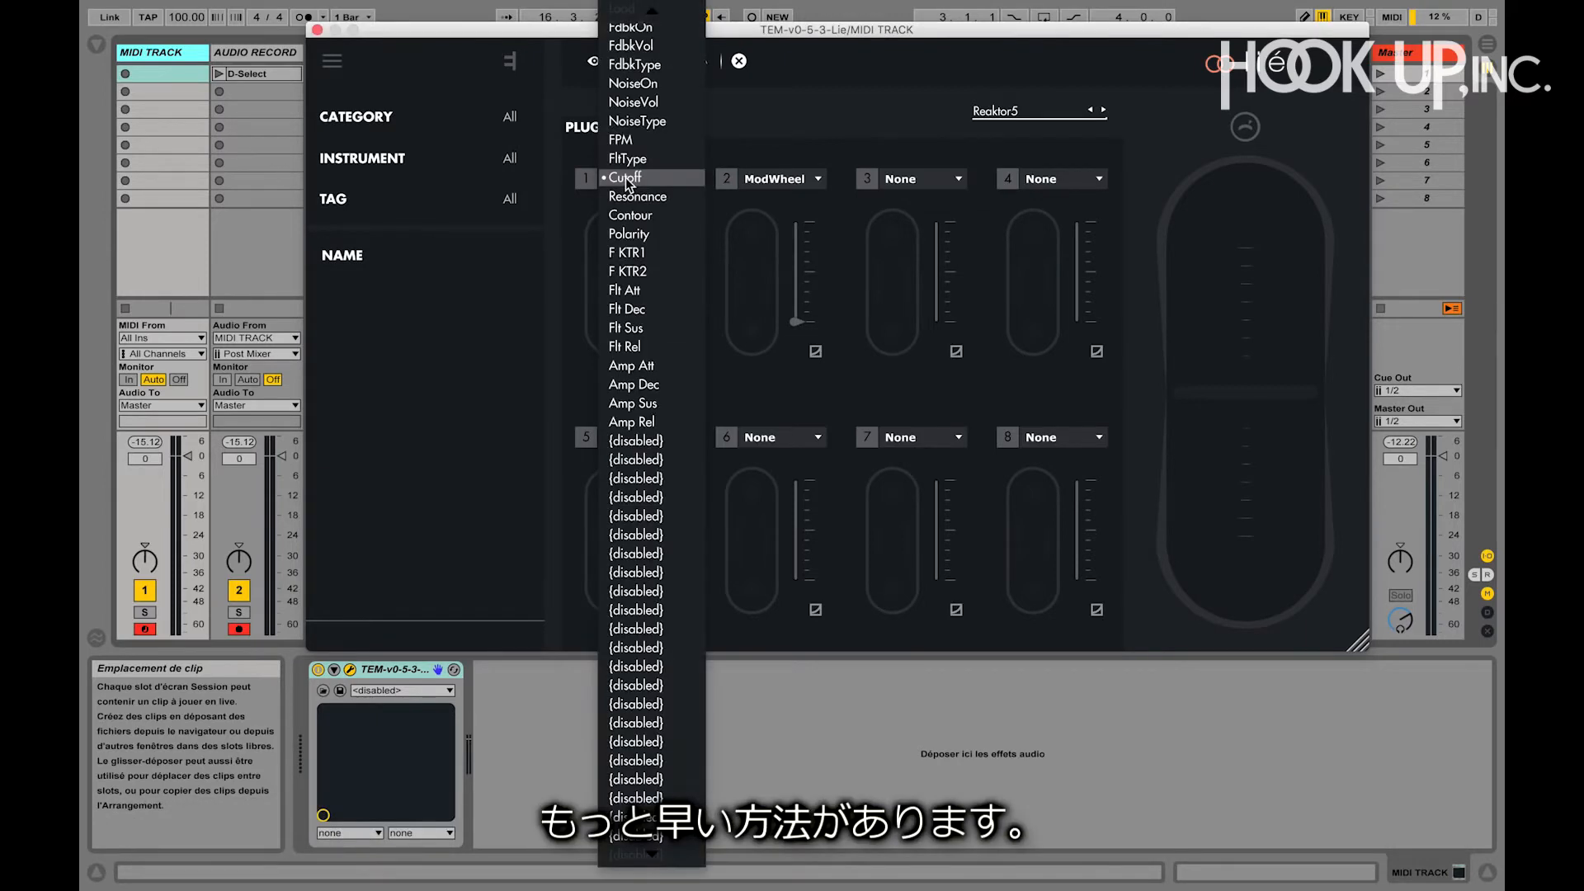
{"action": "left_click", "coordinate": [642, 178]}
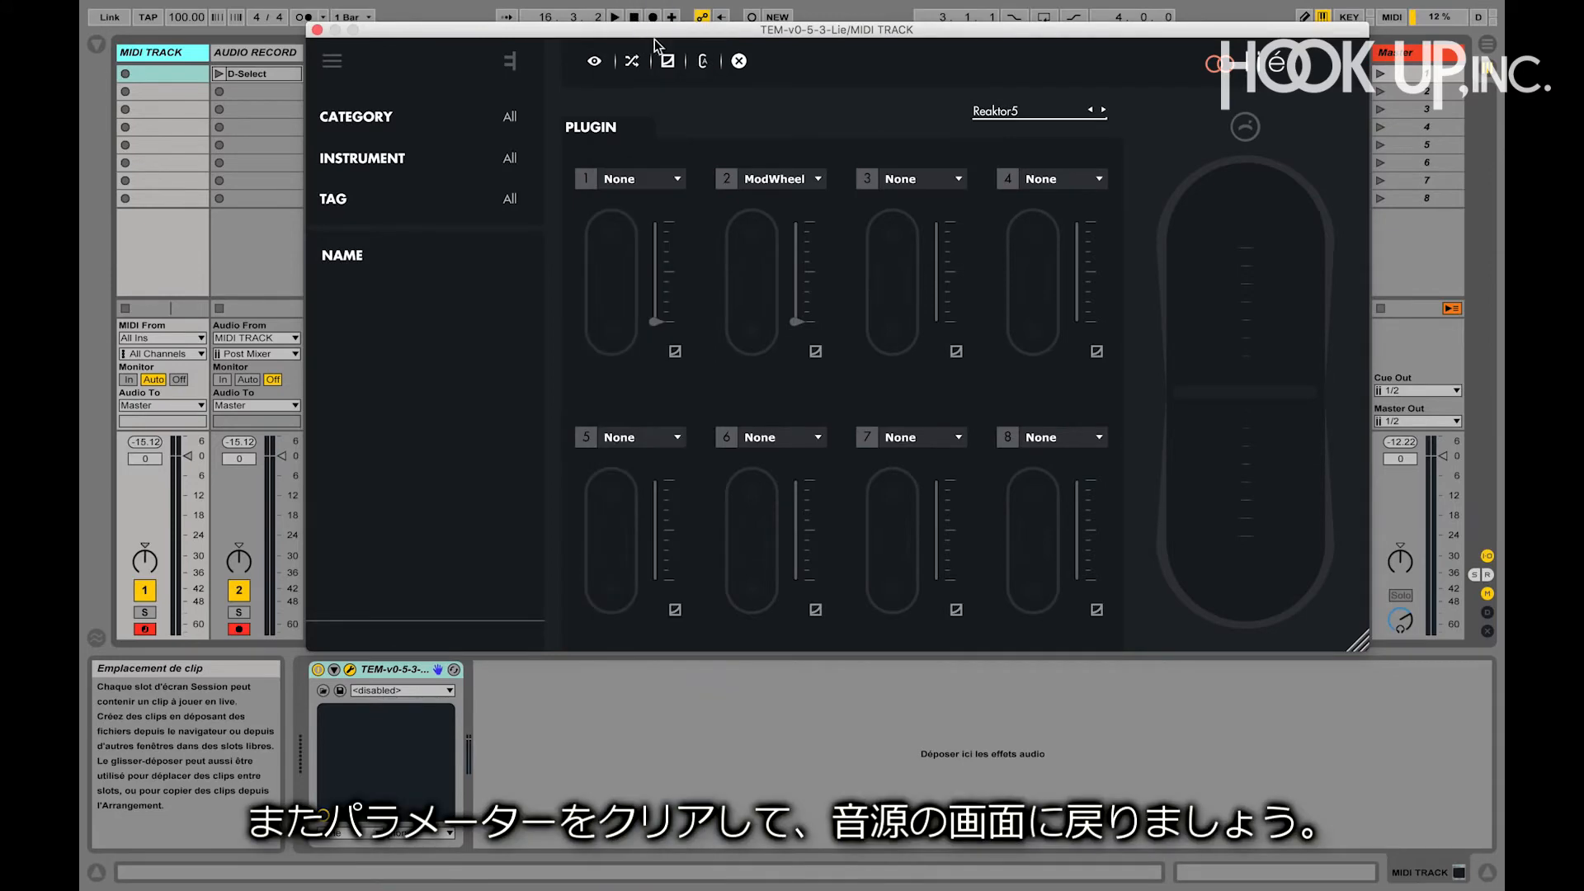
{"action": "left_click", "coordinate": [771, 179]}
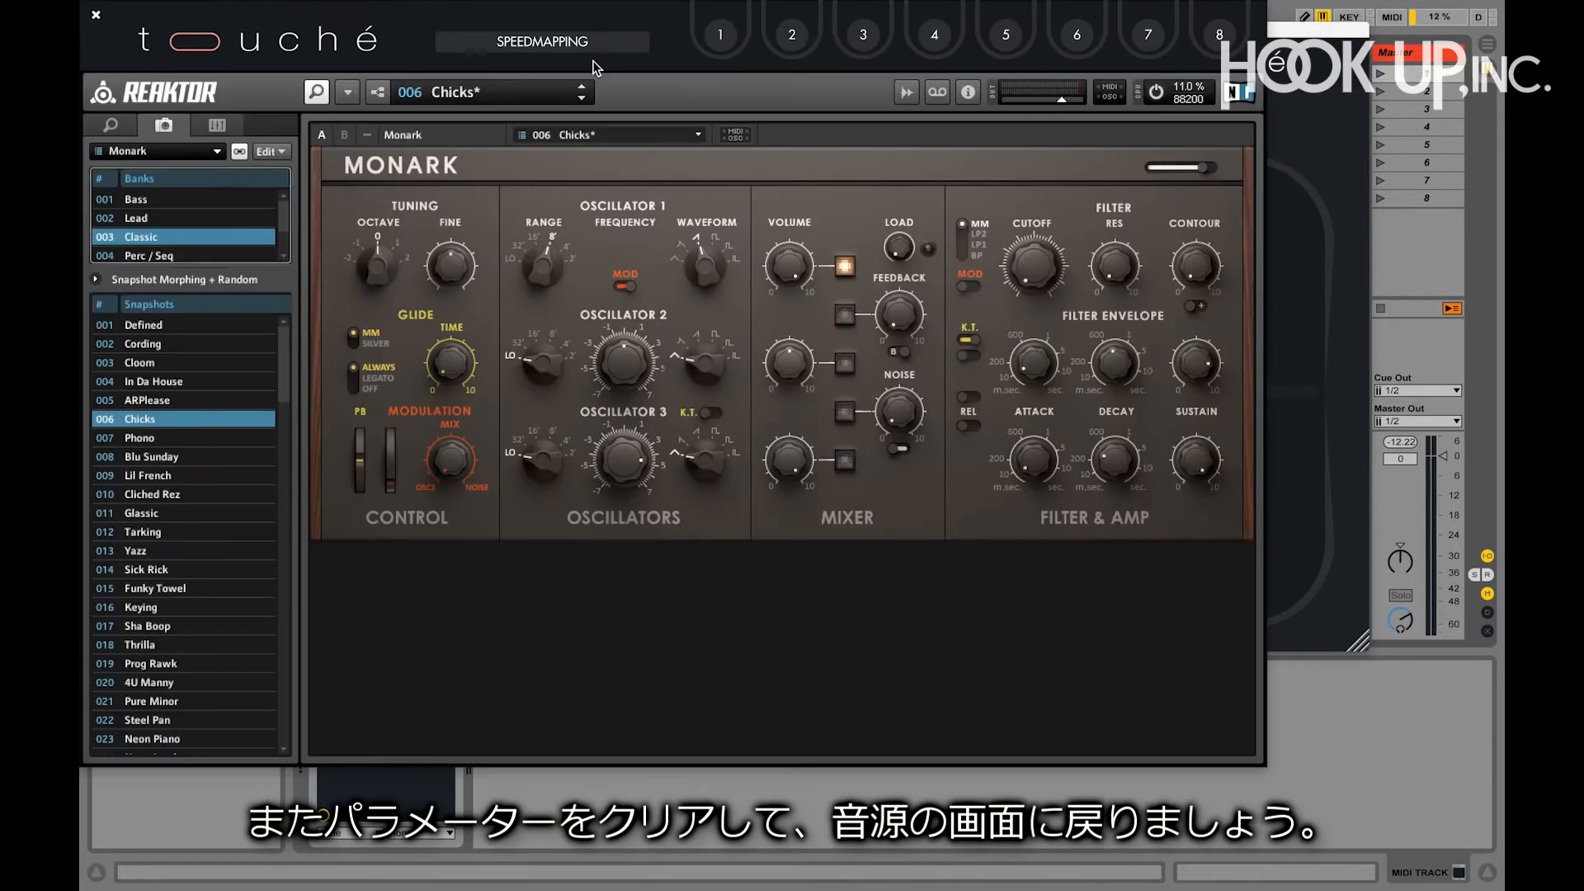
Toggle SPEEDMAPPING on so Cutoff refills slot 1 alongside ModWheel on slot 2.
{"action": "left_click", "coordinate": [541, 41]}
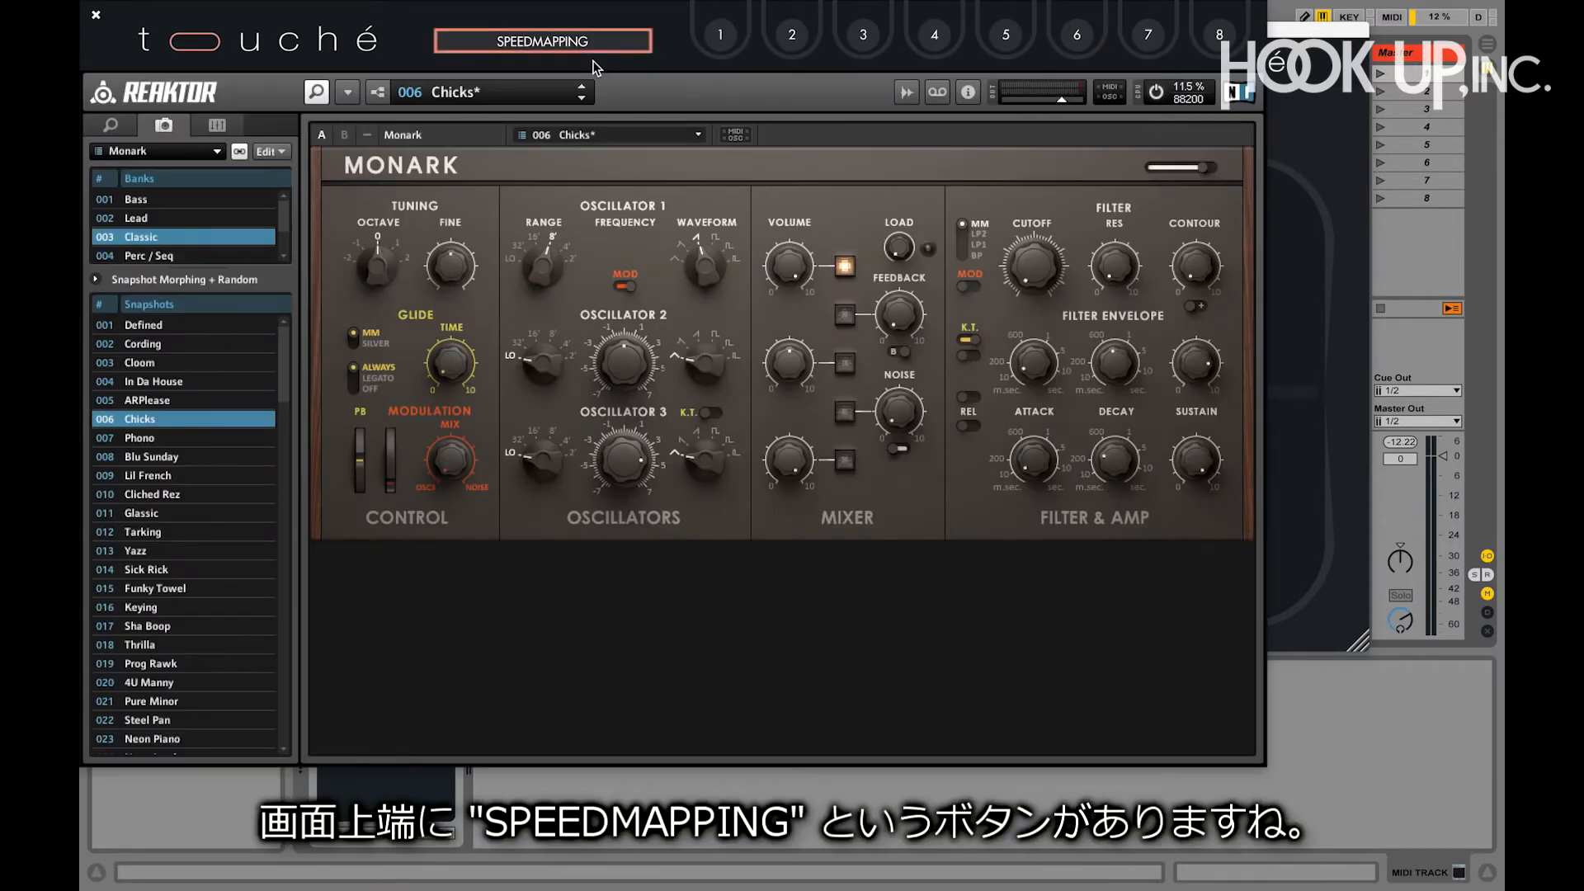
{"action": "left_click", "coordinate": [543, 39]}
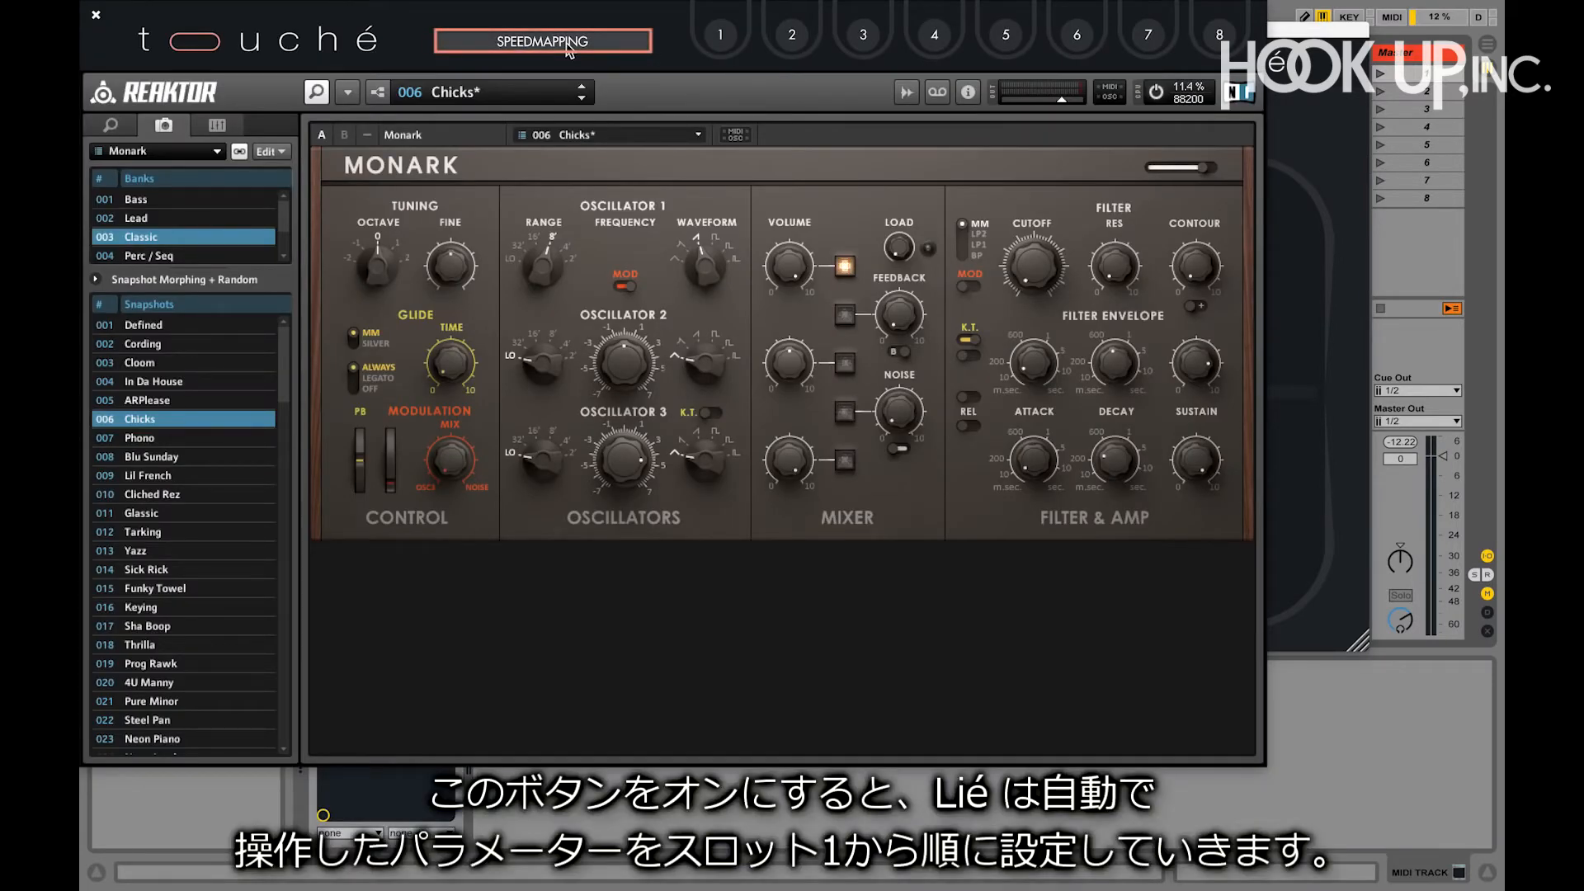
{"action": "left_click", "coordinate": [543, 39]}
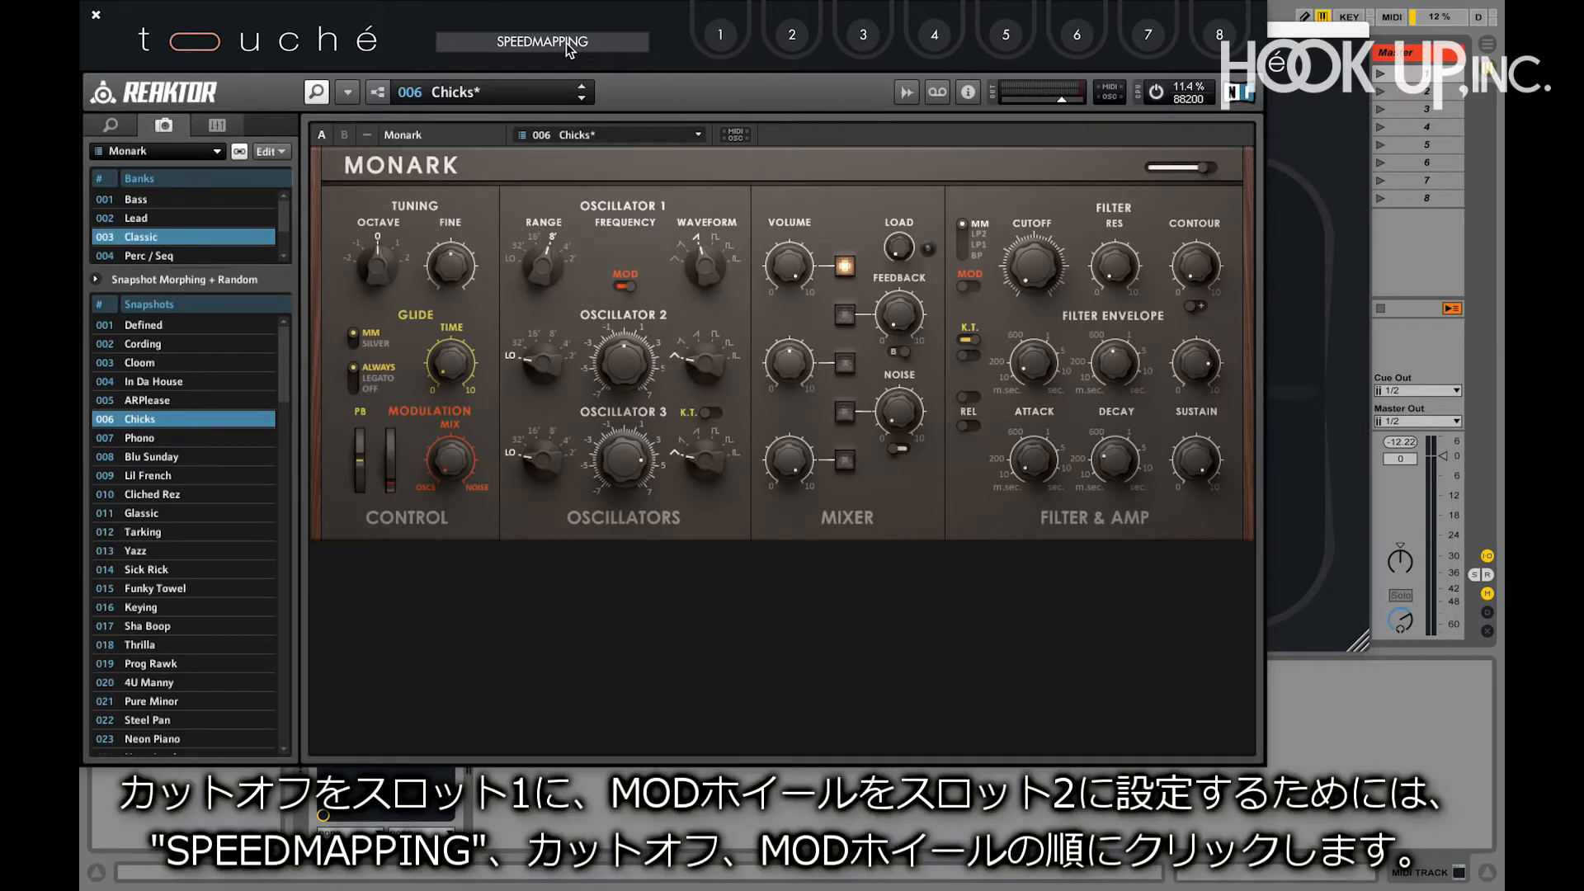
{"action": "left_click", "coordinate": [541, 42]}
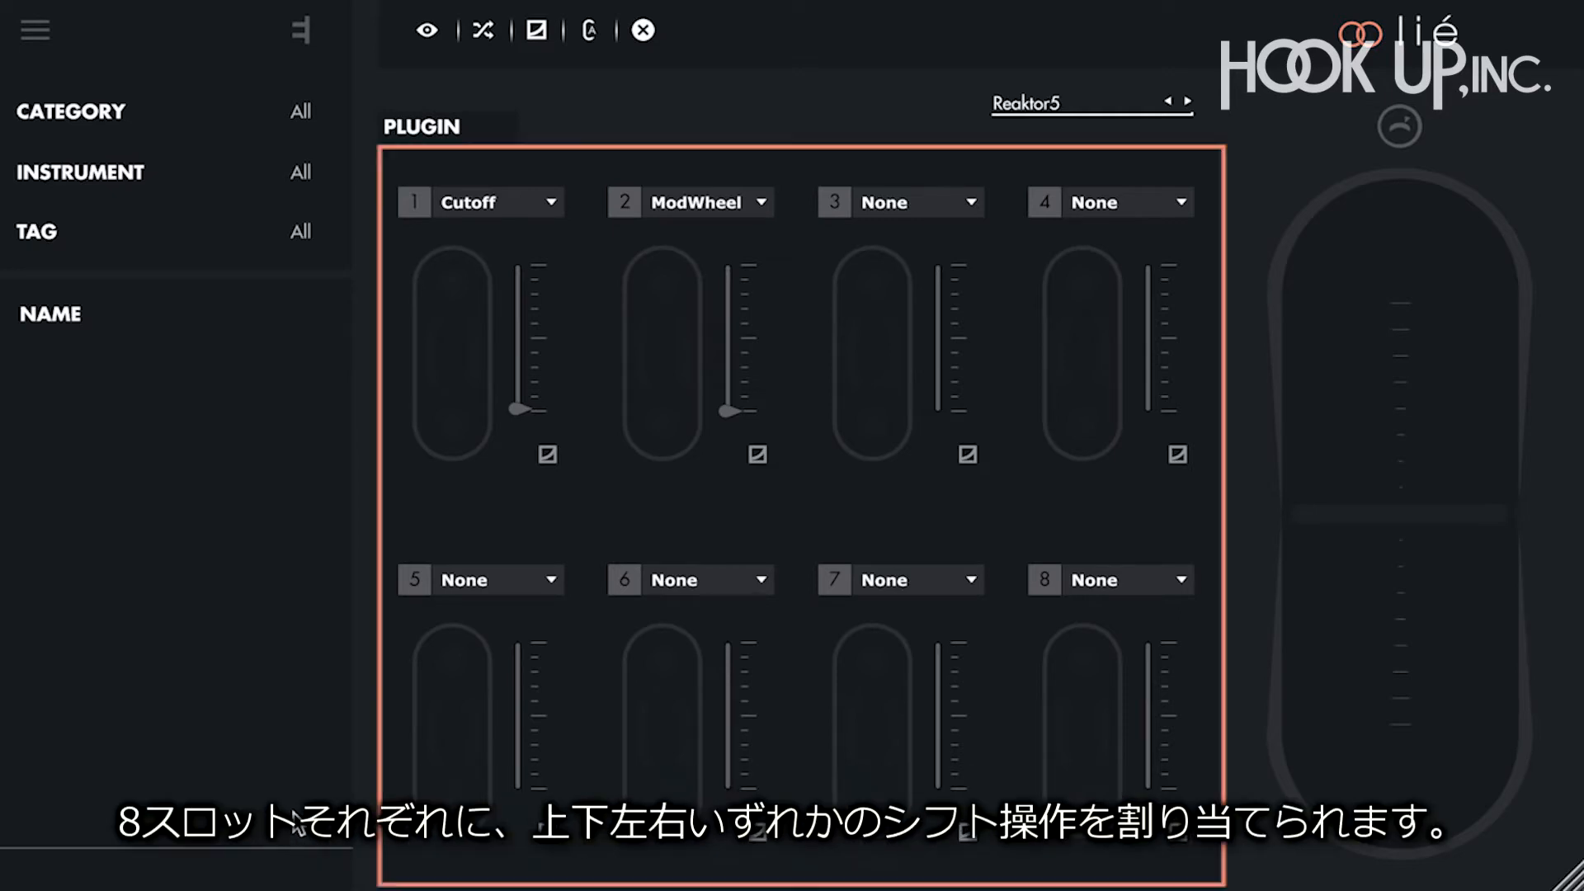
{"action": "mouse_move", "coordinate": [349, 510]}
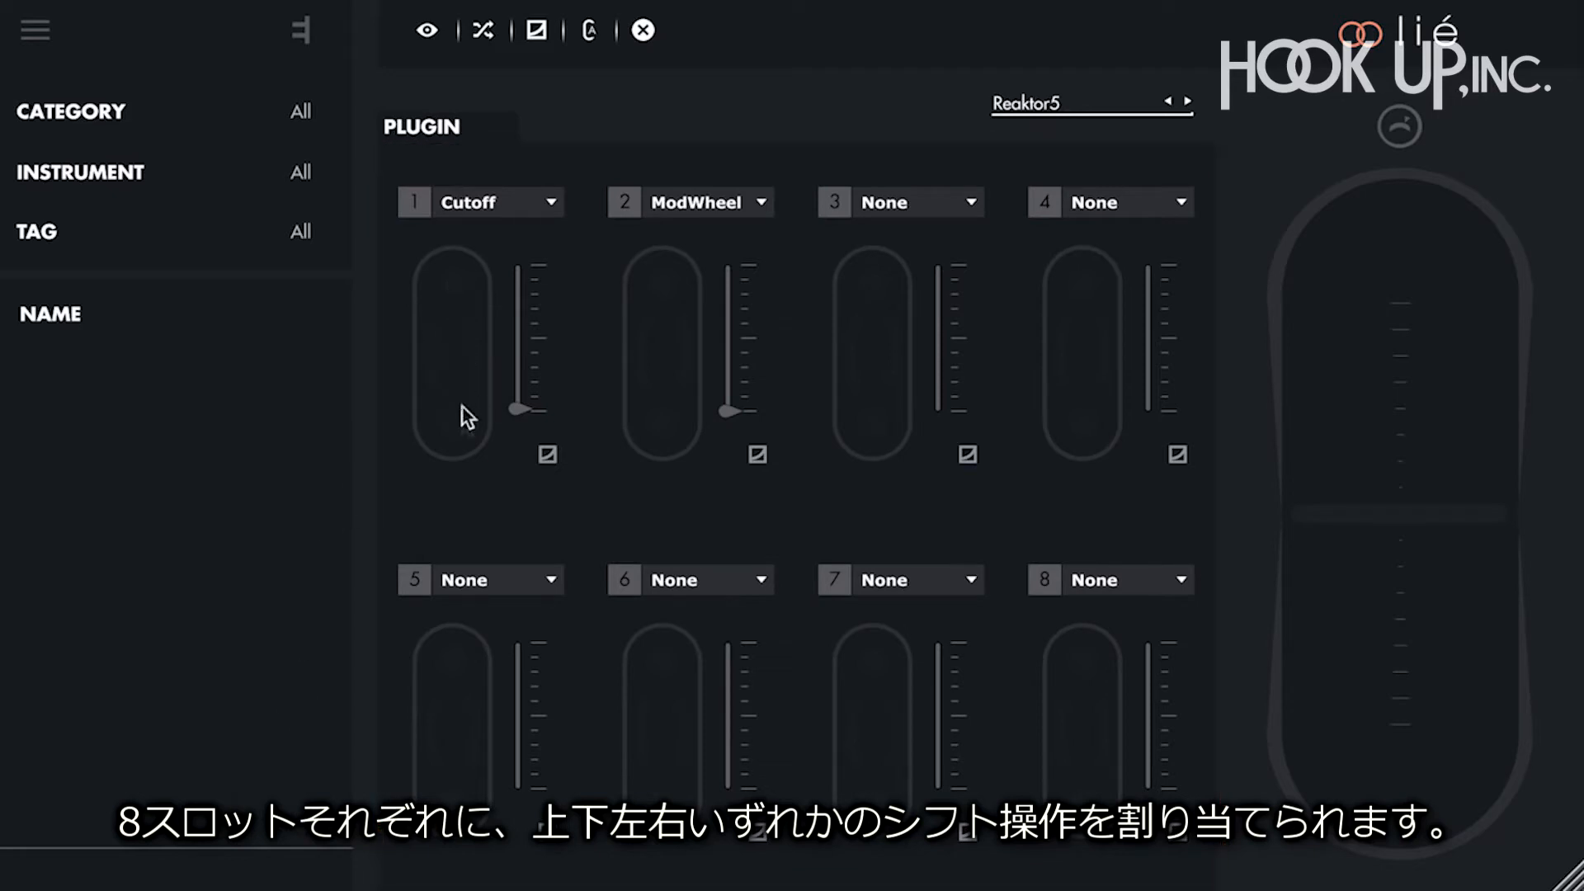
{"action": "mouse_move", "coordinate": [480, 371]}
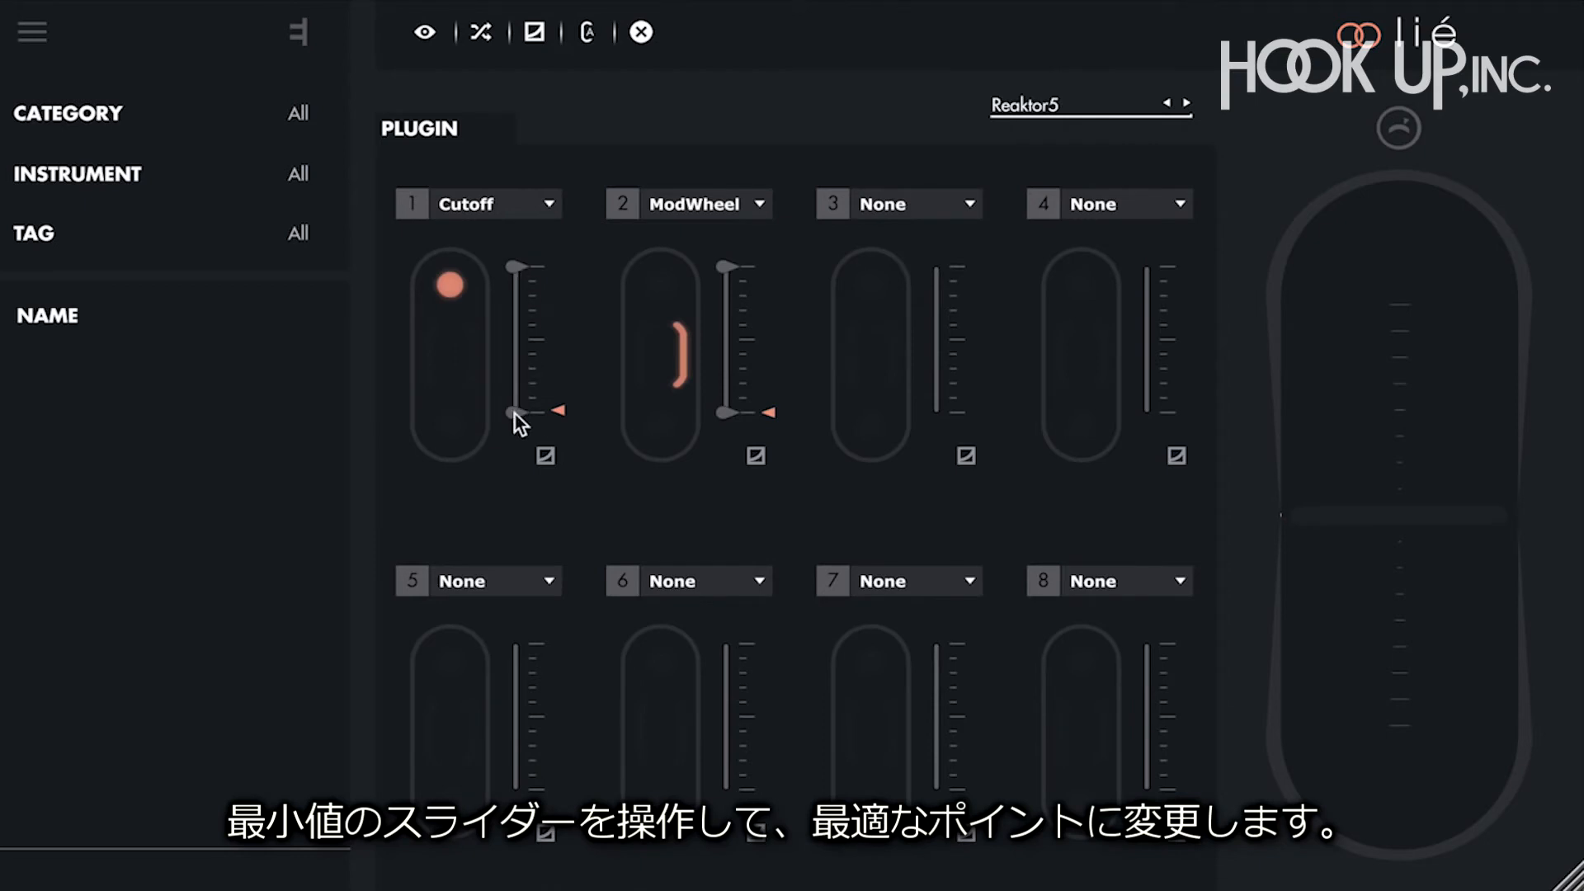
{"action": "mouse_move", "coordinate": [515, 433]}
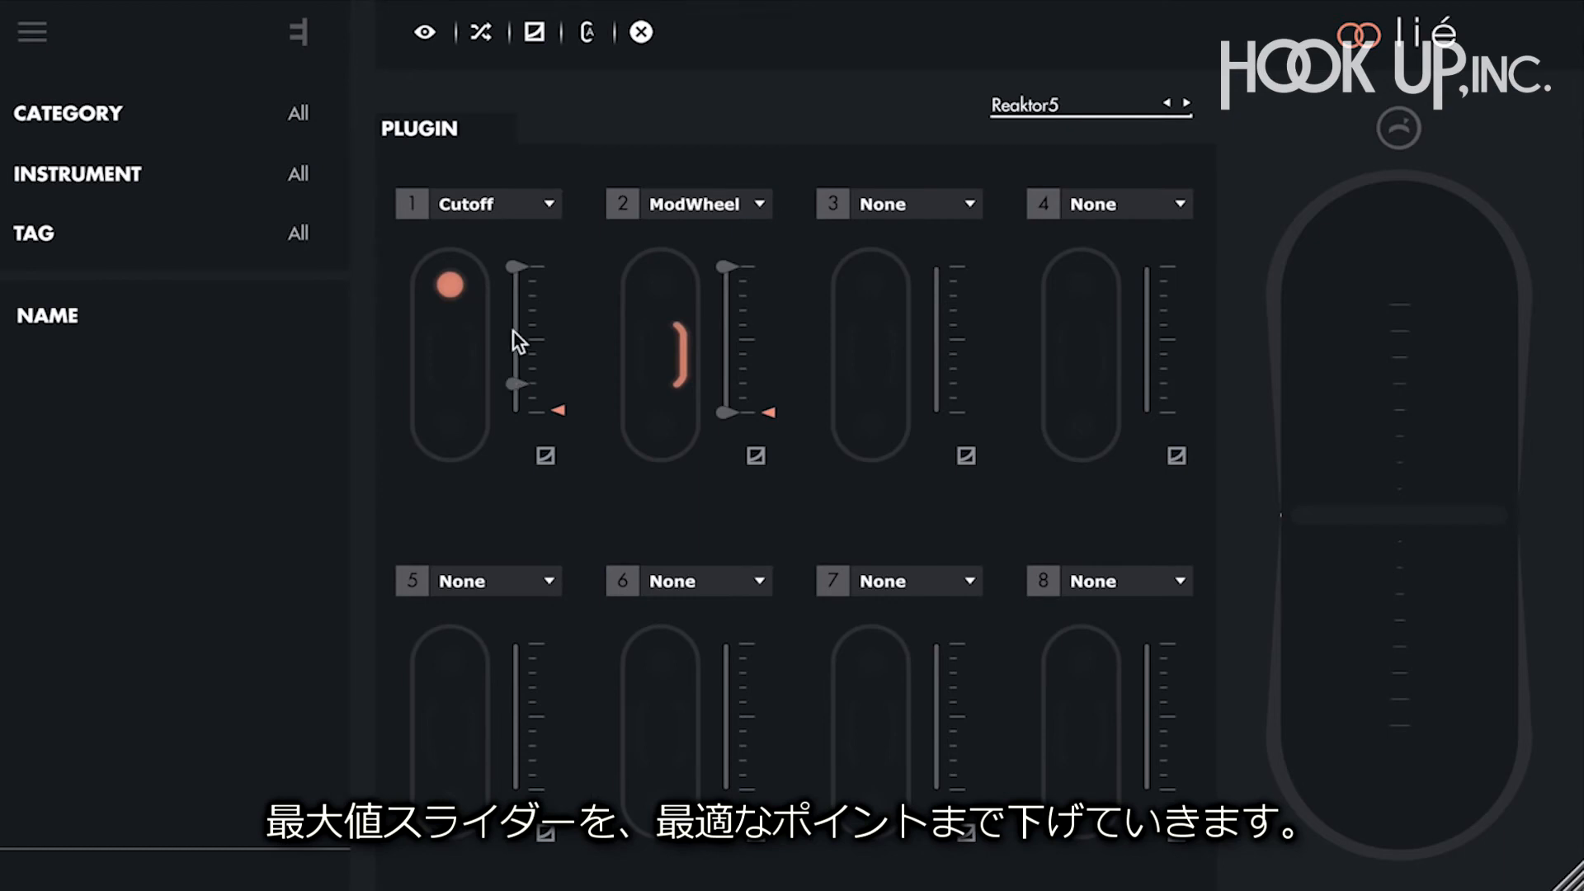
{"action": "mouse_move", "coordinate": [518, 286]}
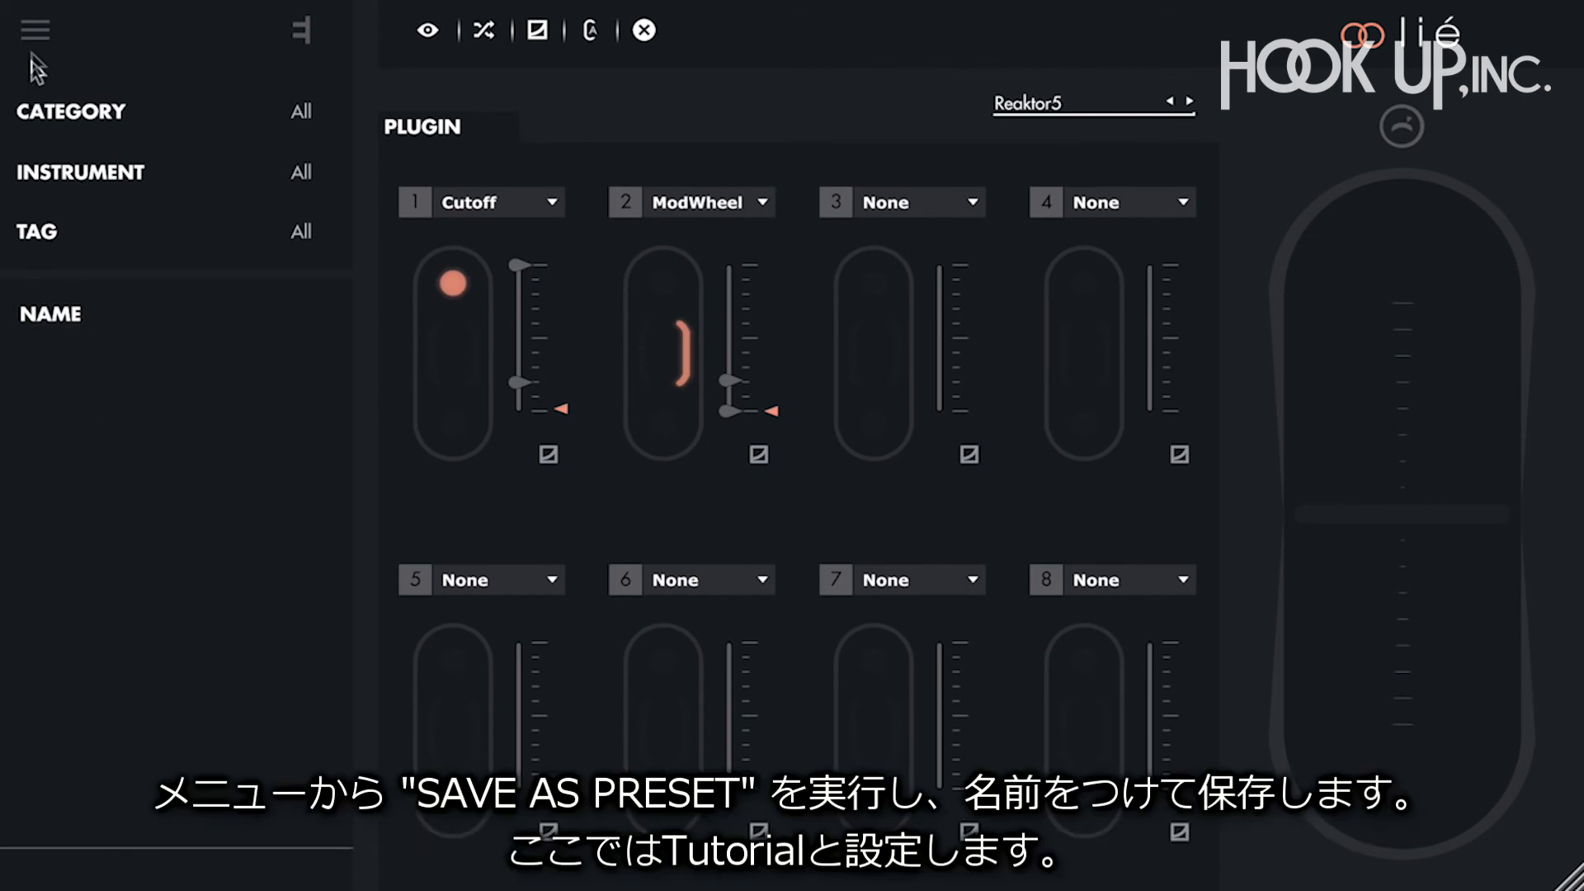
Save the current Lié setup as a new preset named 'Tutorial'.
{"action": "left_click", "coordinate": [34, 29]}
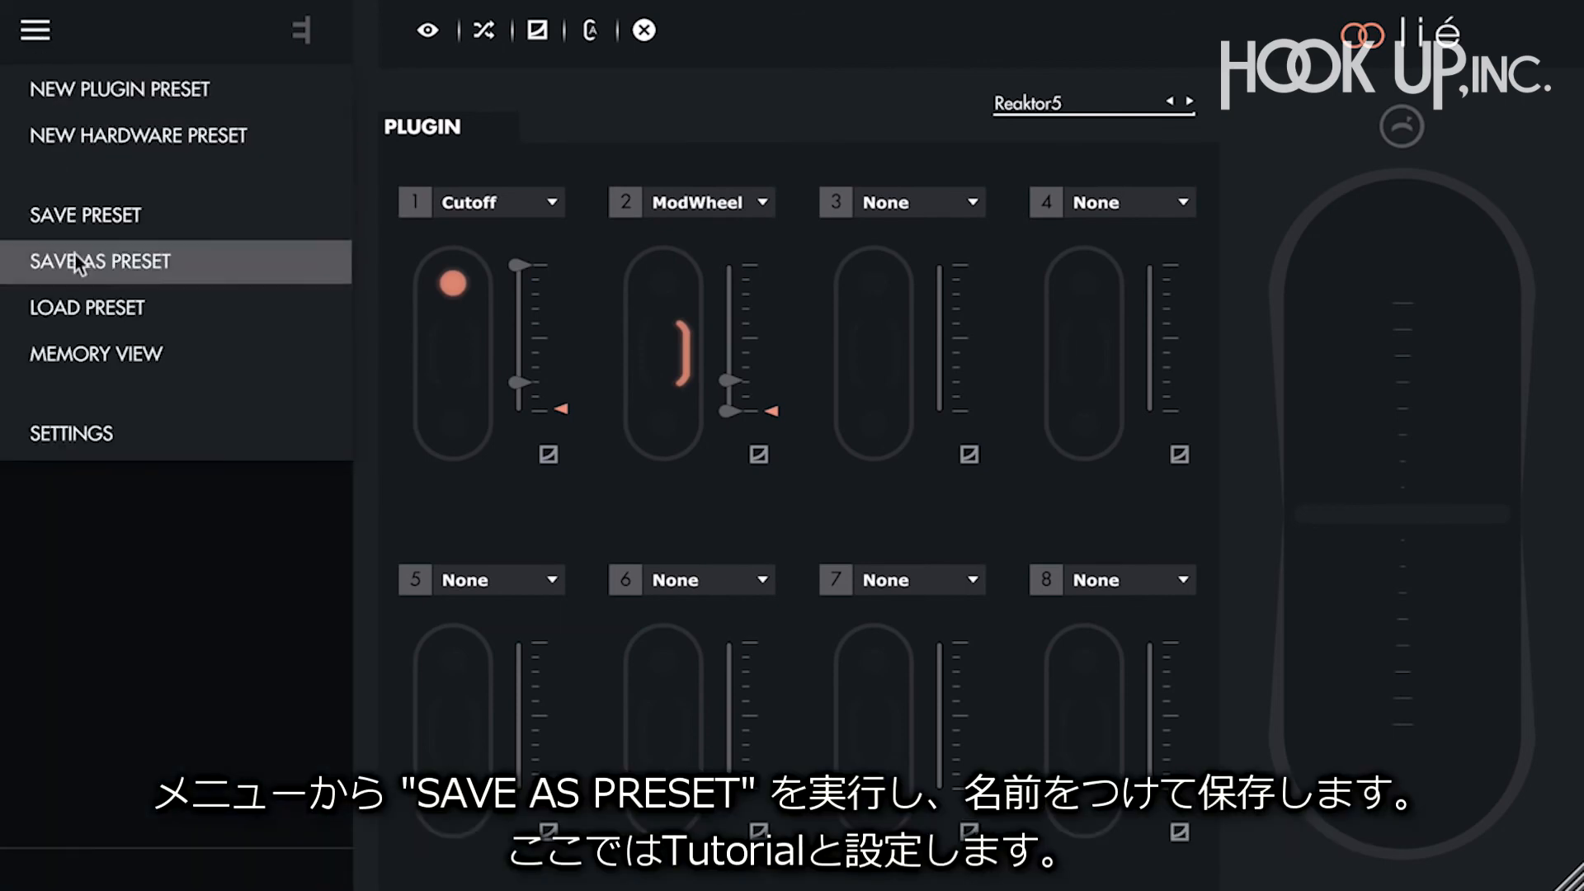
{"action": "left_click", "coordinate": [101, 263]}
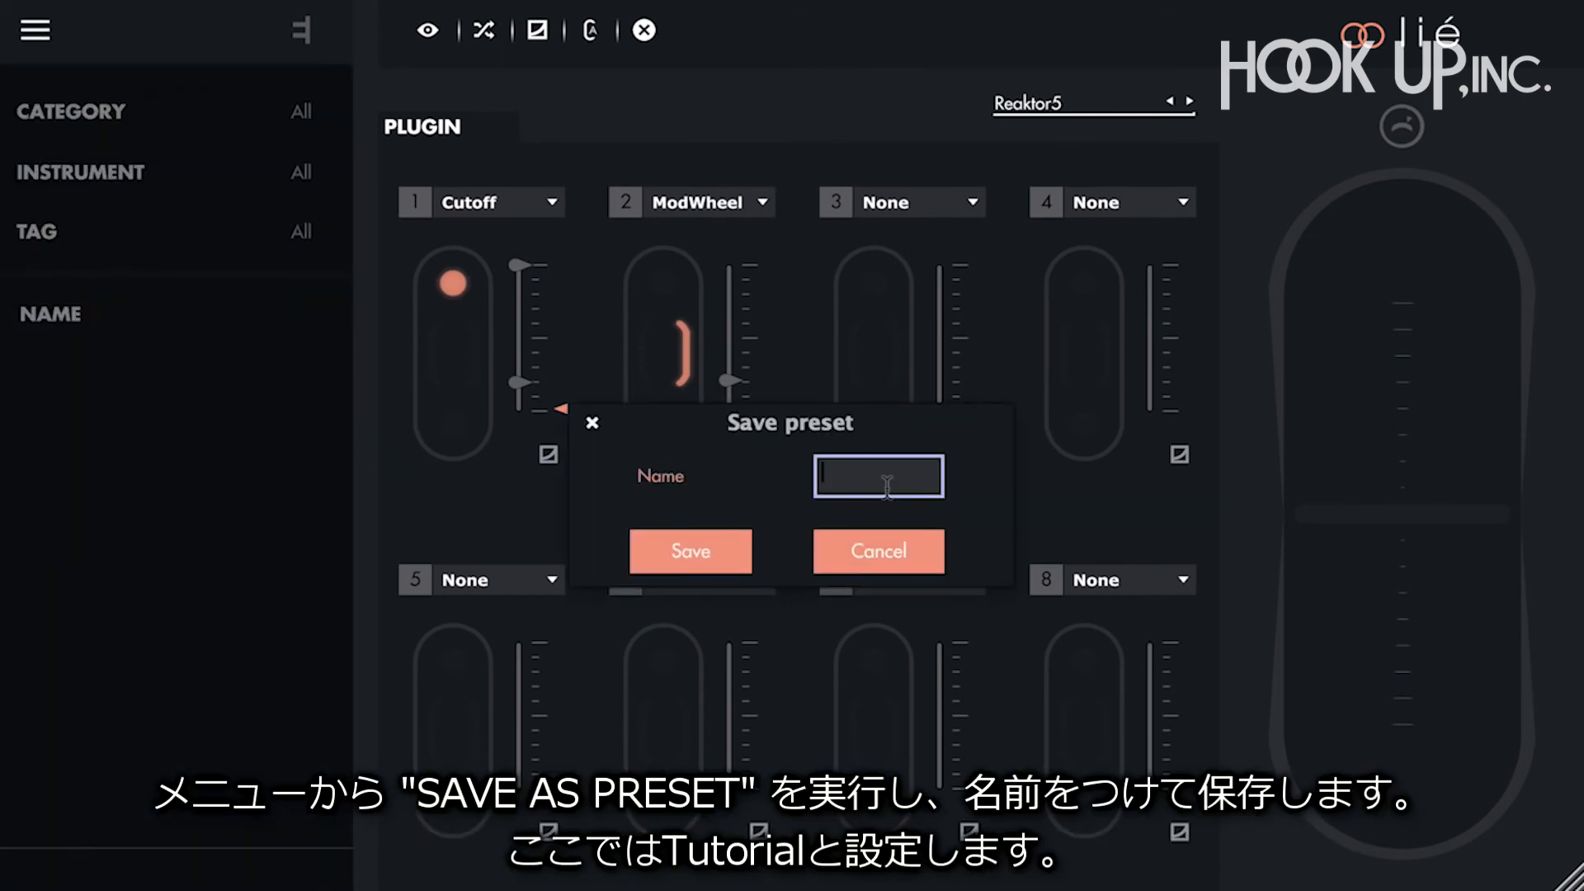
{"action": "type", "text": "Tutorial"}
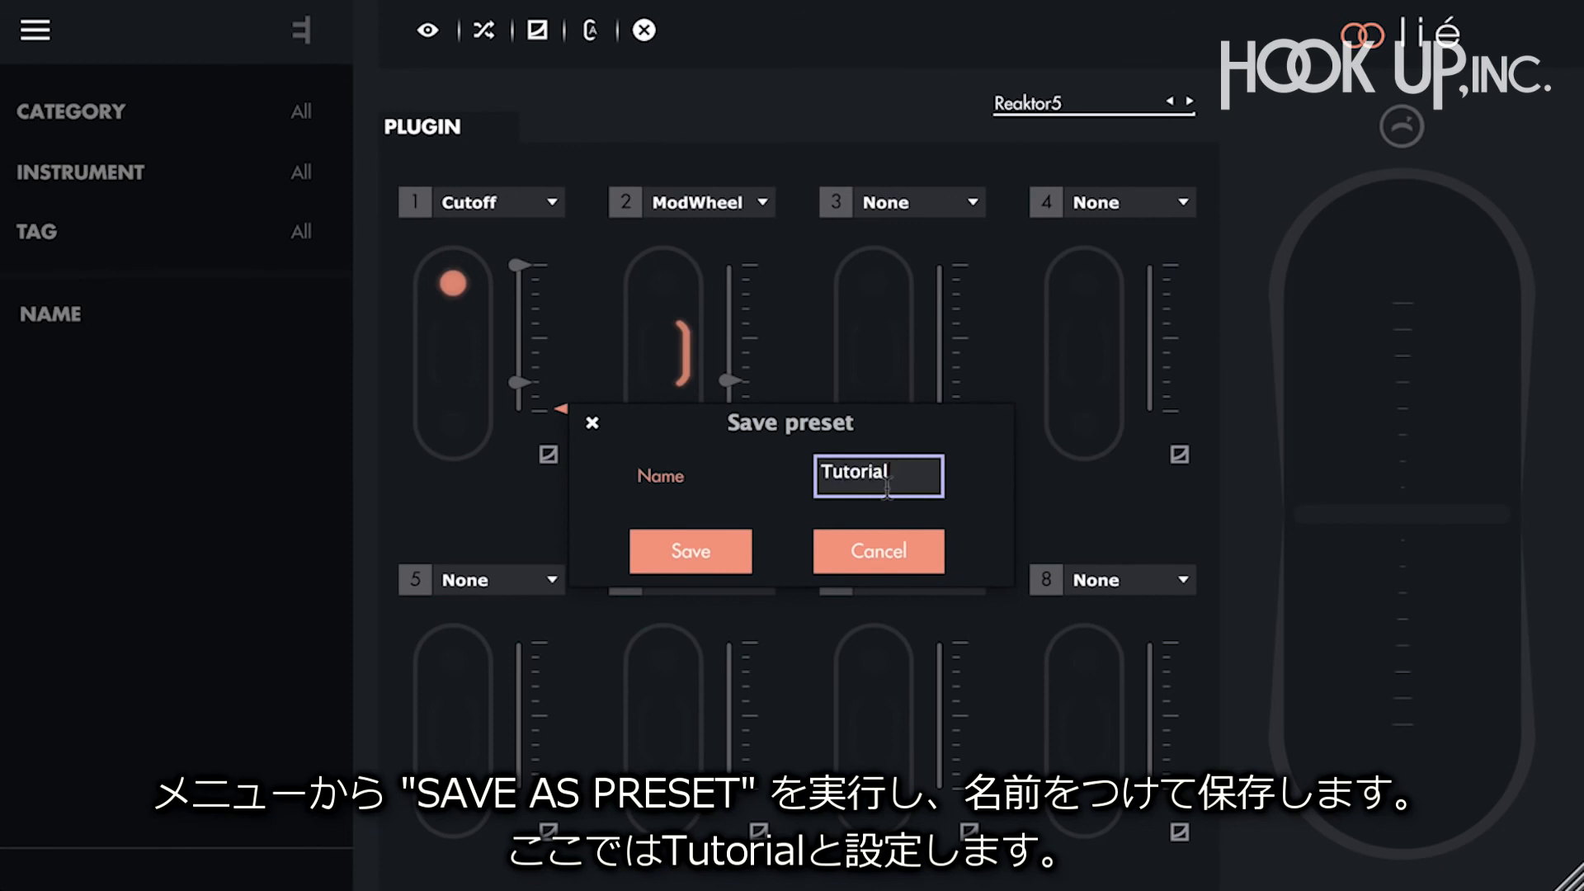
{"action": "left_click", "coordinate": [690, 551]}
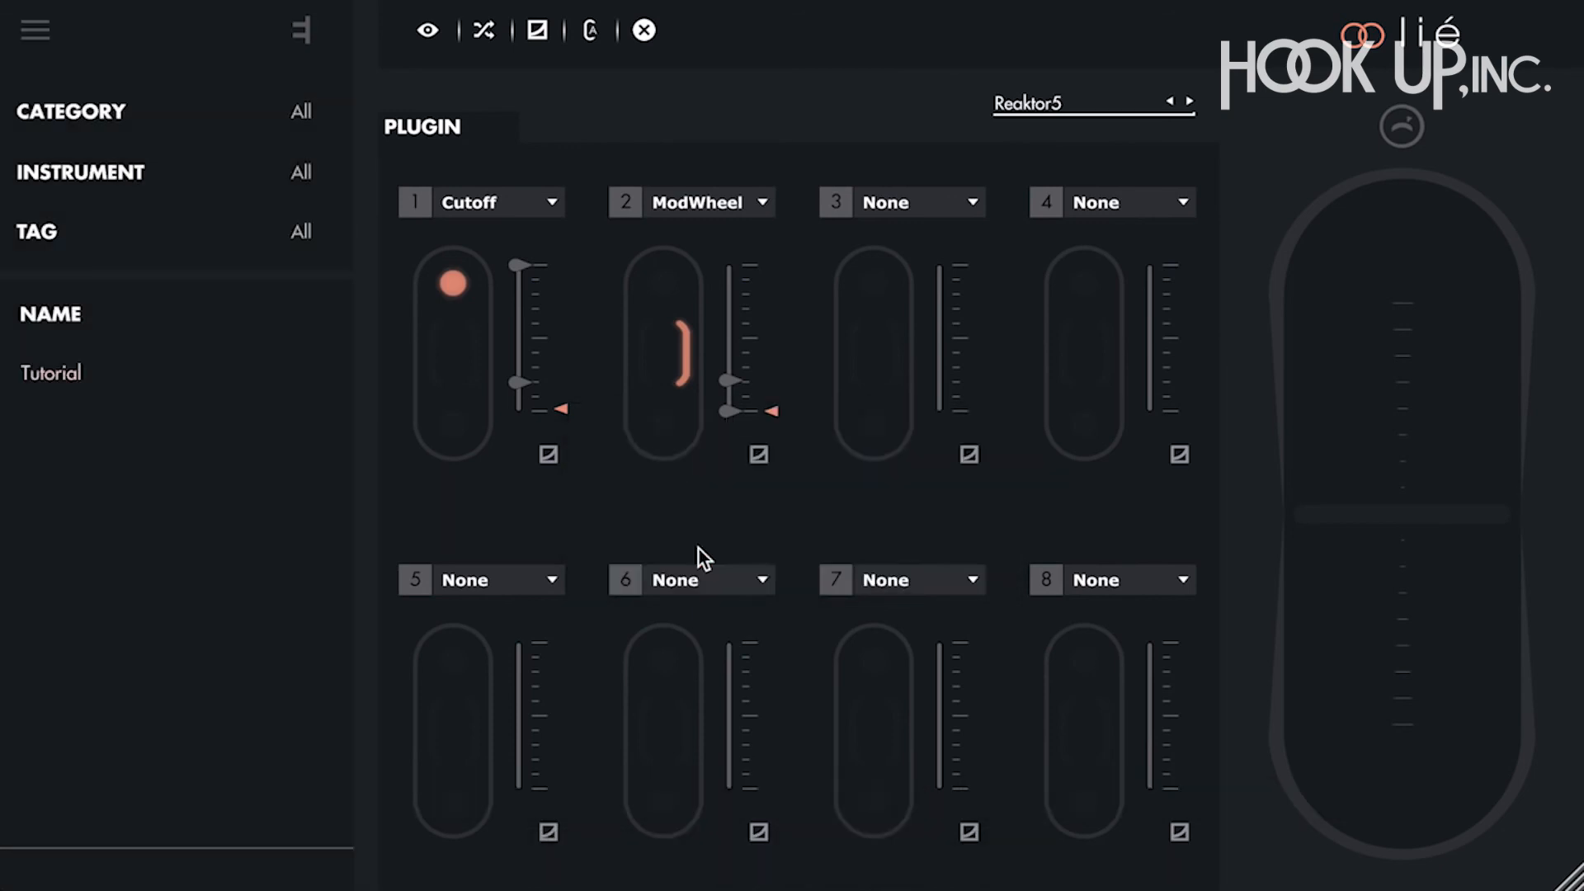